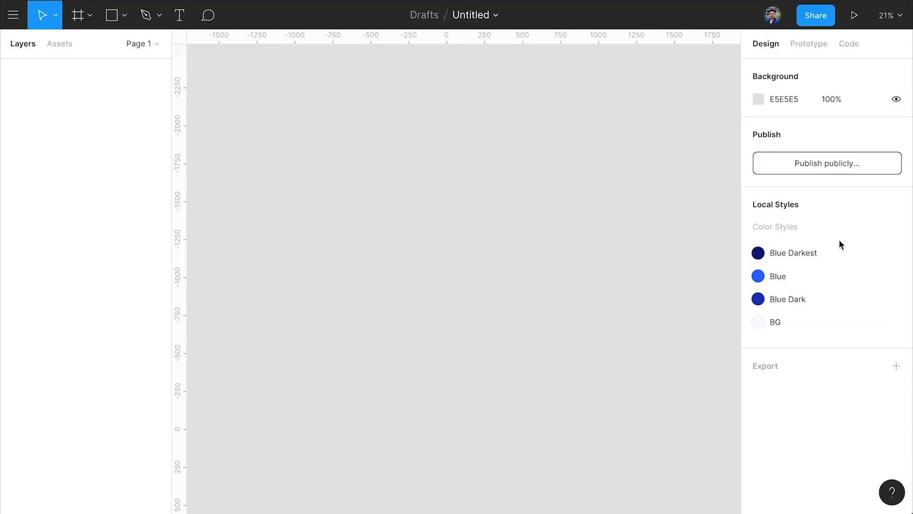
mouse_move(303, 202)
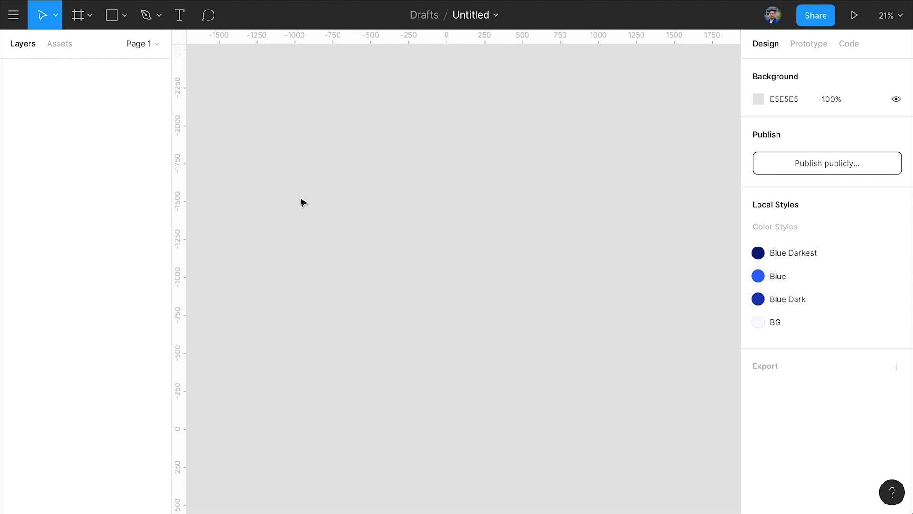
Step: Create a 1440×900 frame from the Desktop > MacBook Pro preset
left_click(77, 15)
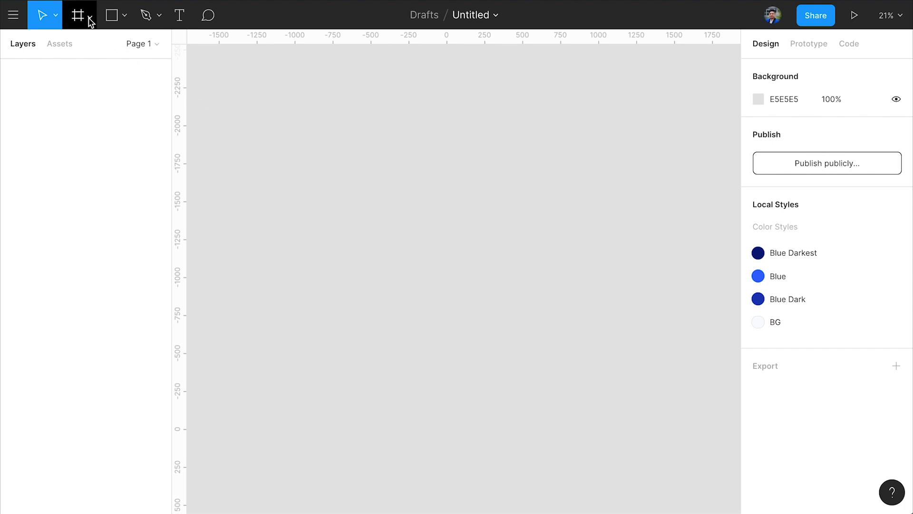
left_click(93, 15)
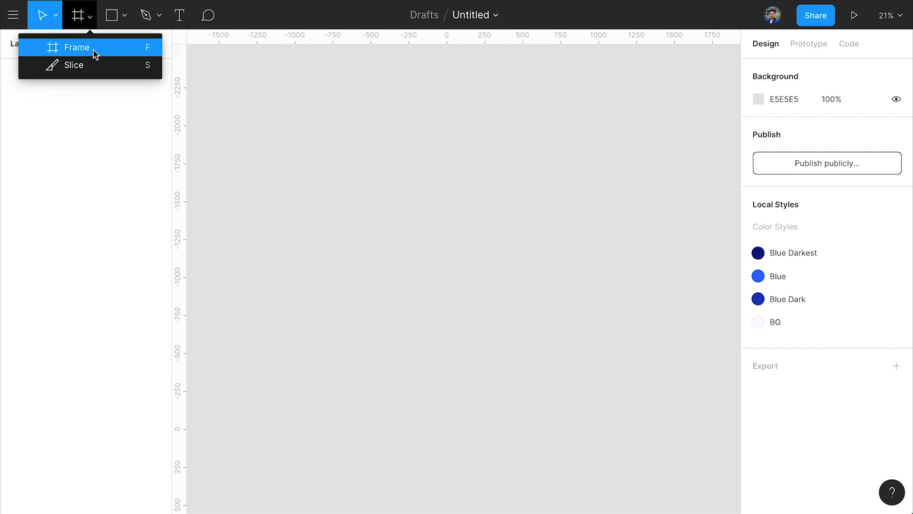
left_click(76, 47)
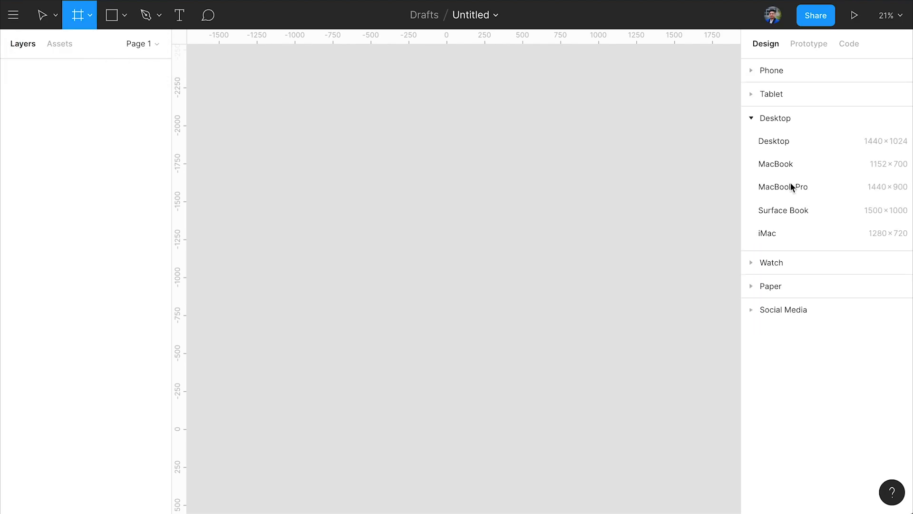
left_click(783, 186)
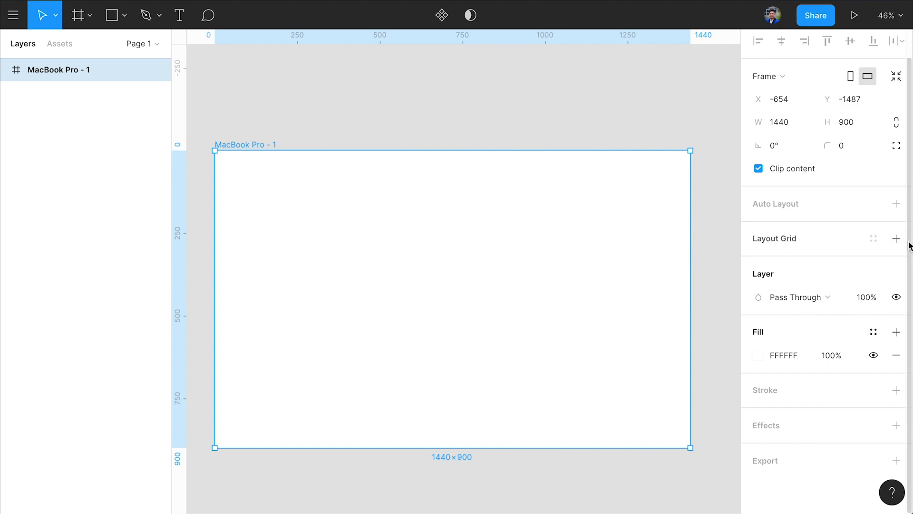
Step: Add a Columns layout grid with 5 columns and gutter set to 0
left_click(896, 238)
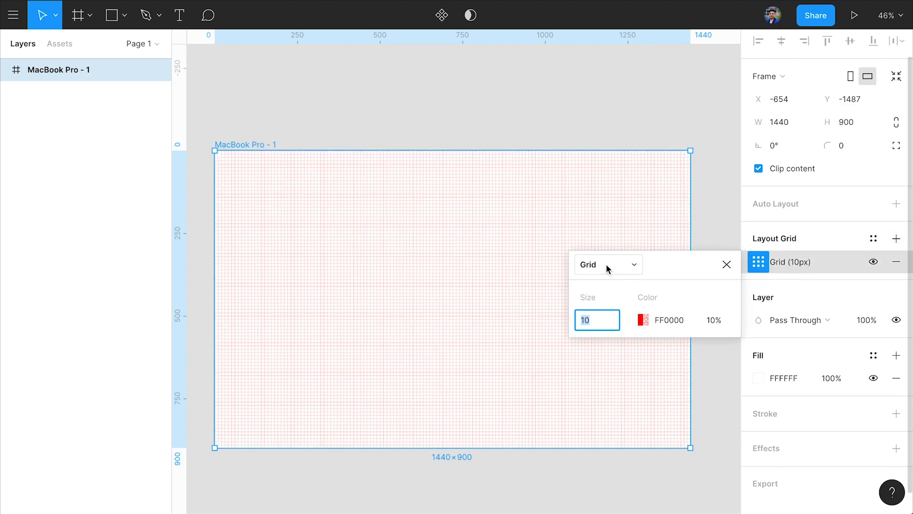
left_click(606, 264)
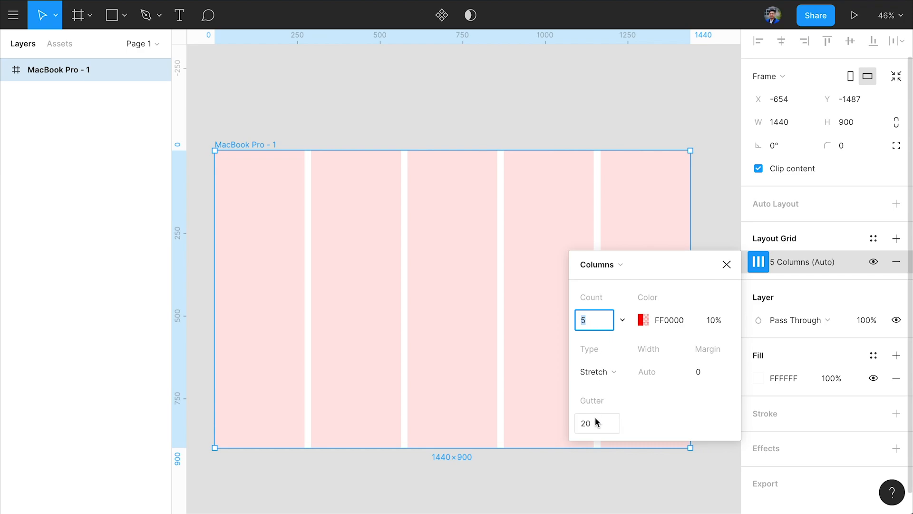
type("0")
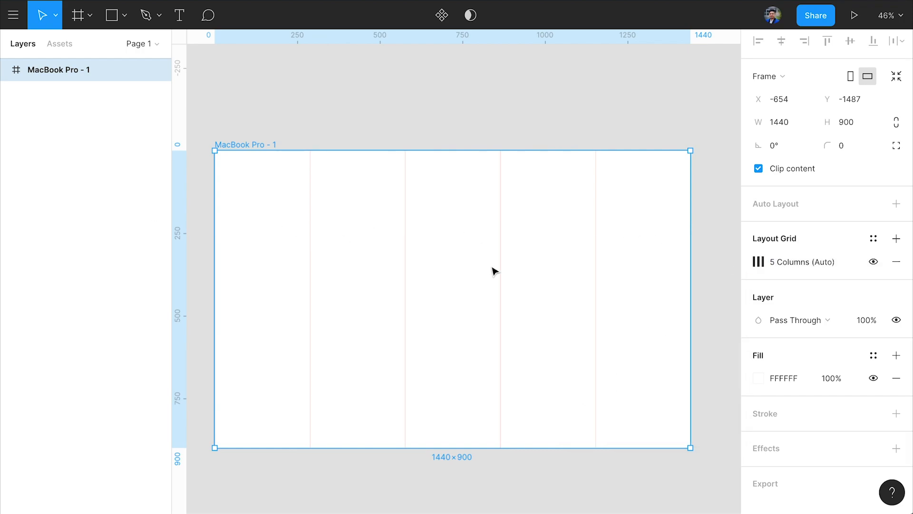
mouse_move(296, 269)
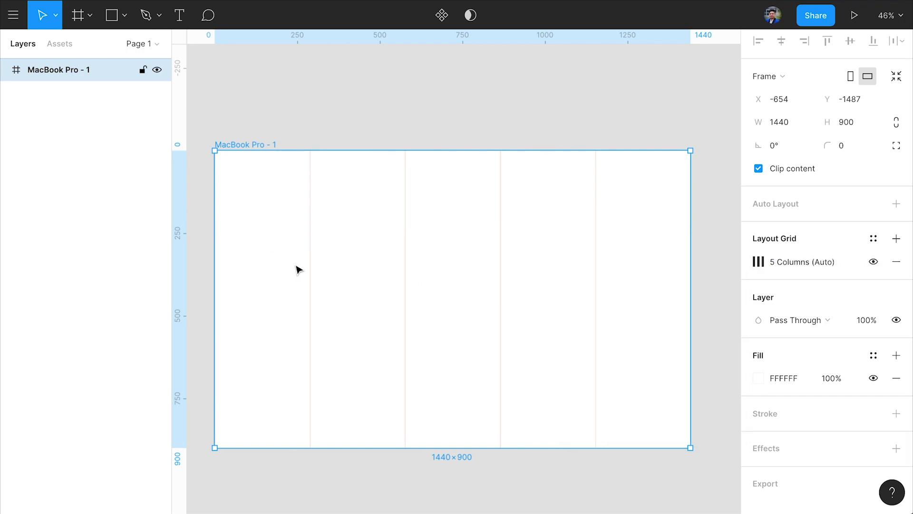
mouse_move(266, 285)
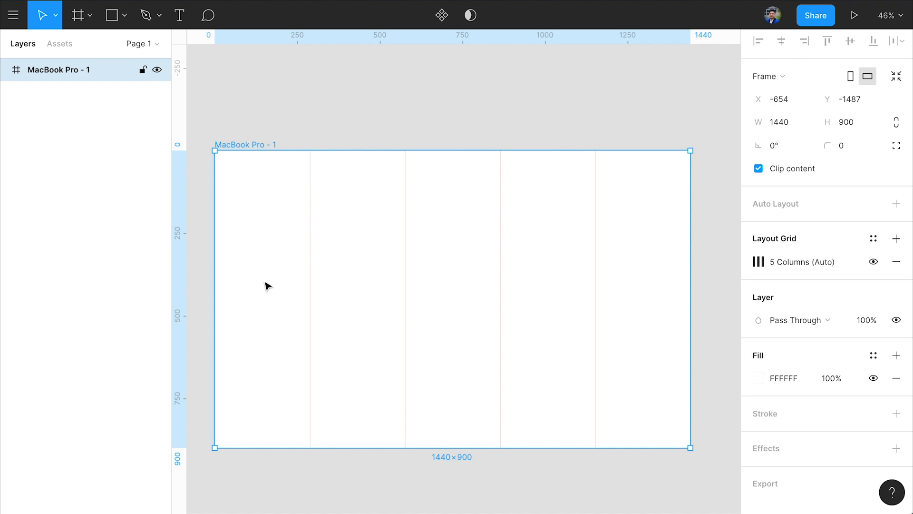
Step: Draw a 288×900 sidebar frame in the first column and fill it with the Blue style
left_click(77, 15)
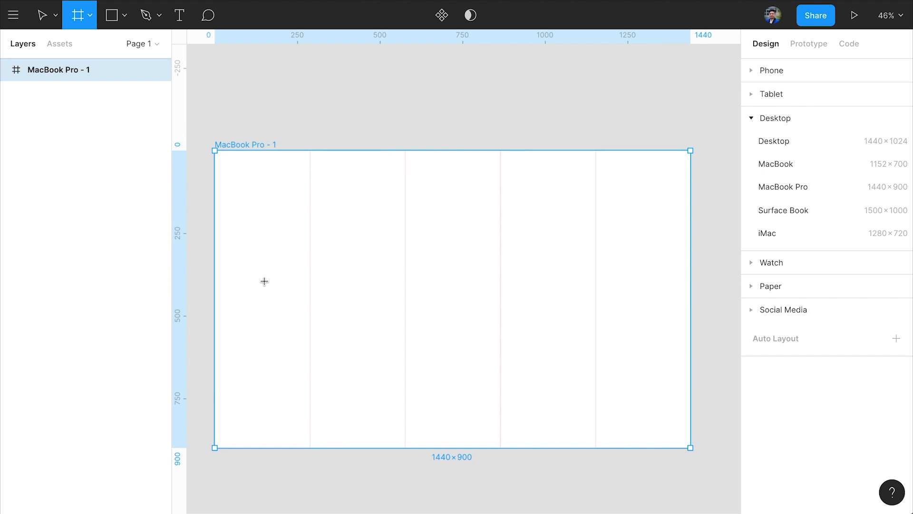
left_click(90, 16)
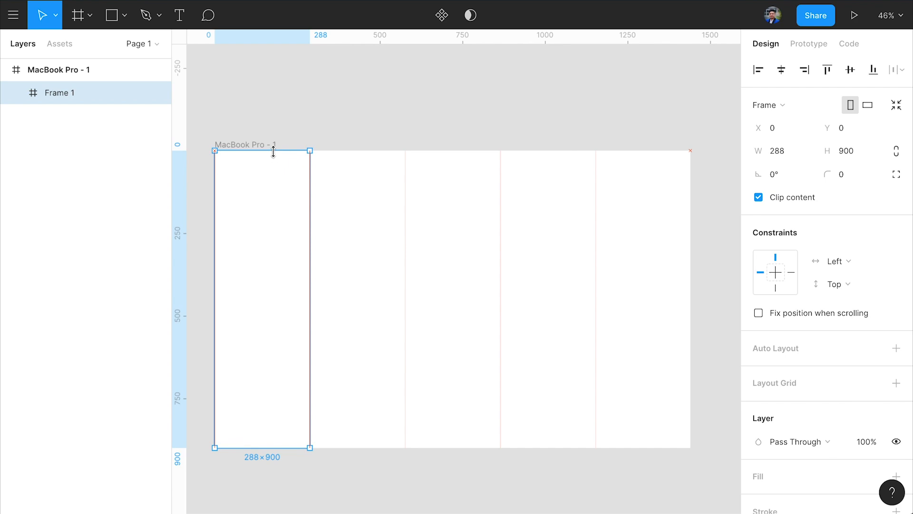
mouse_move(477, 174)
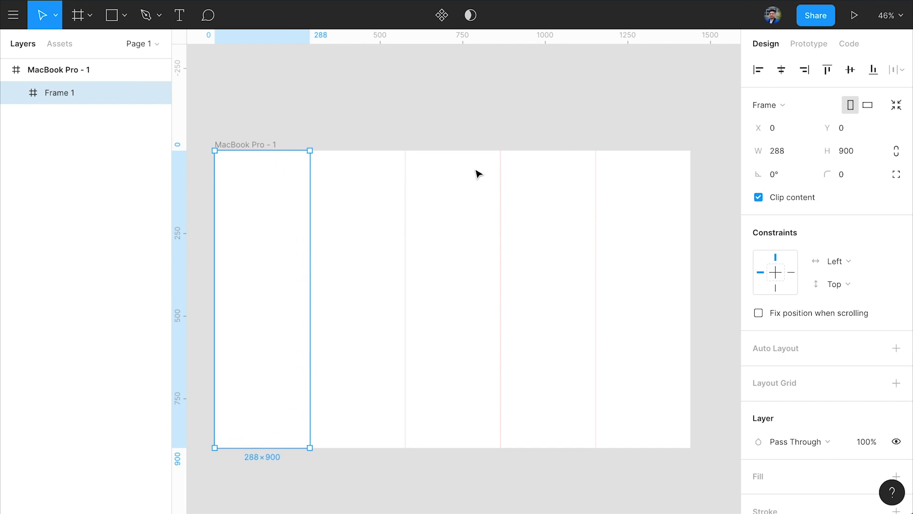
mouse_move(361, 193)
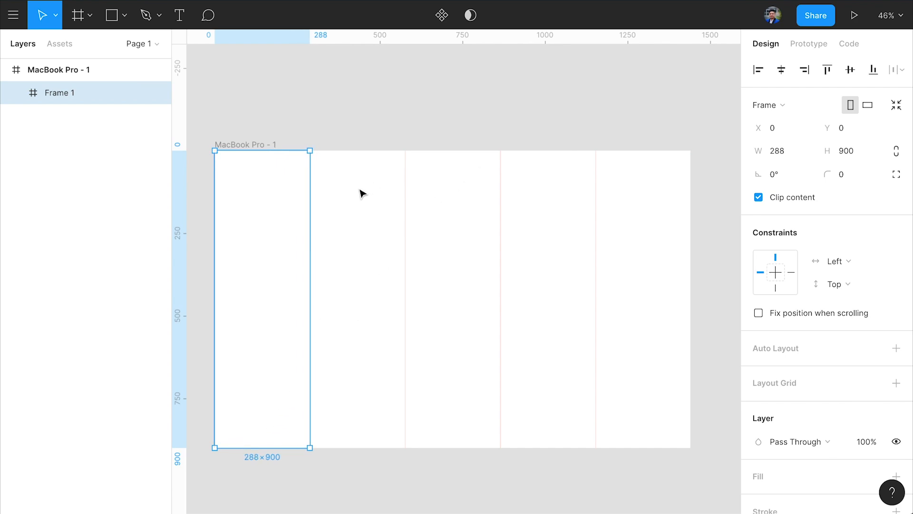
mouse_move(353, 134)
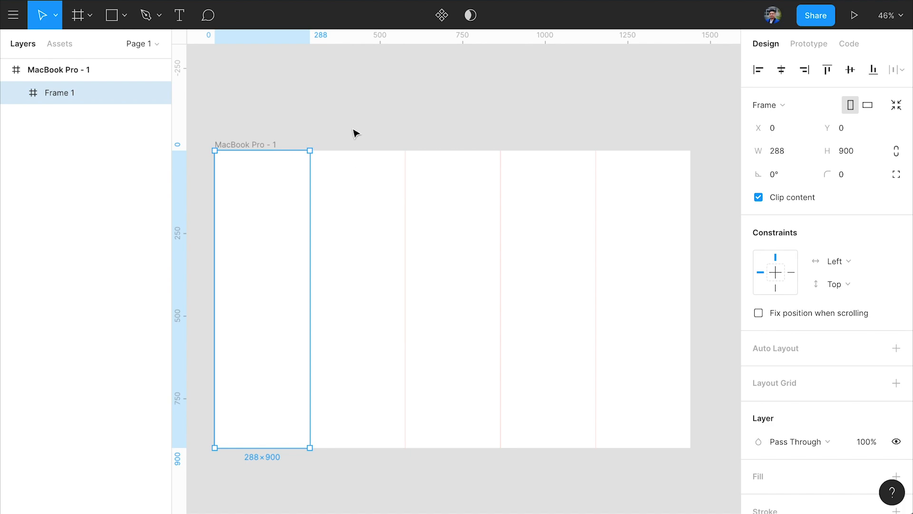
left_click(779, 151)
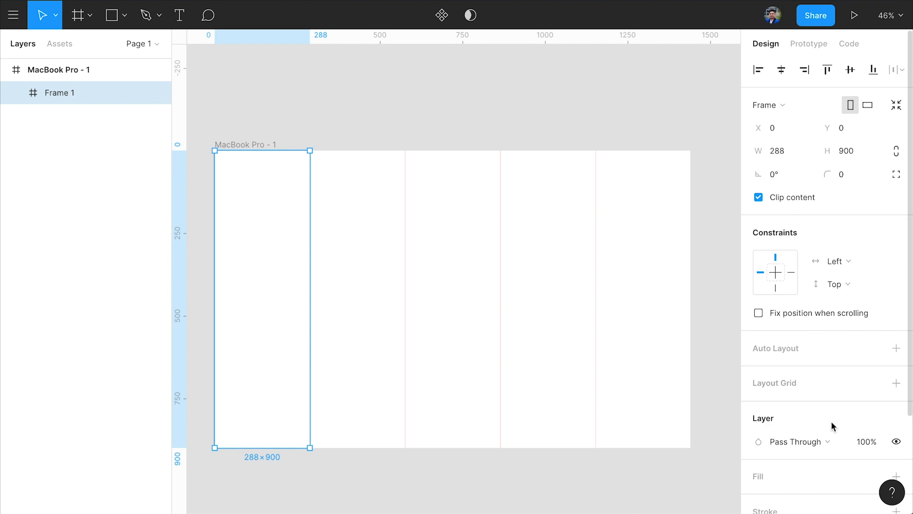
left_click(873, 384)
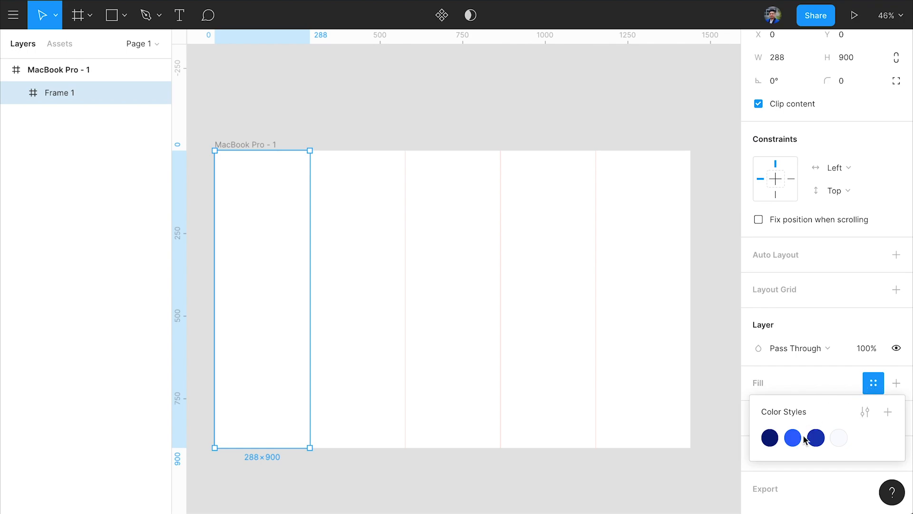
left_click(792, 438)
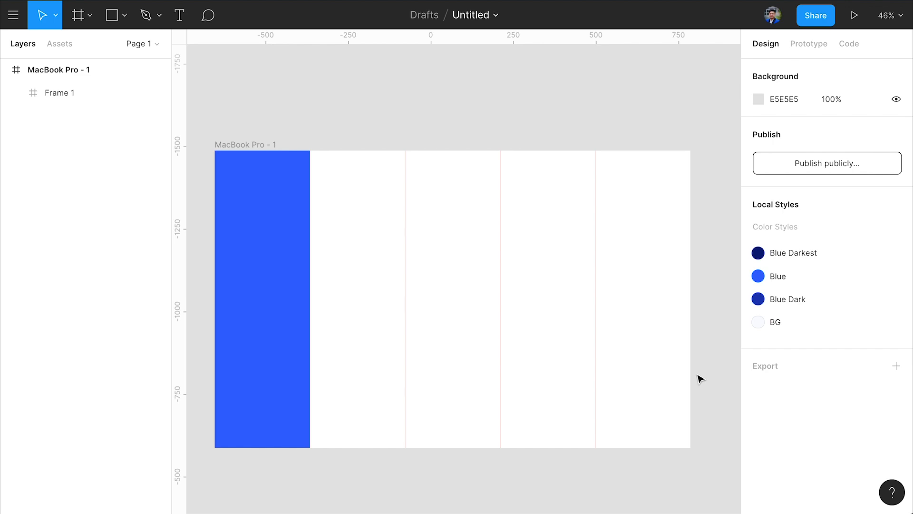
left_click(79, 15)
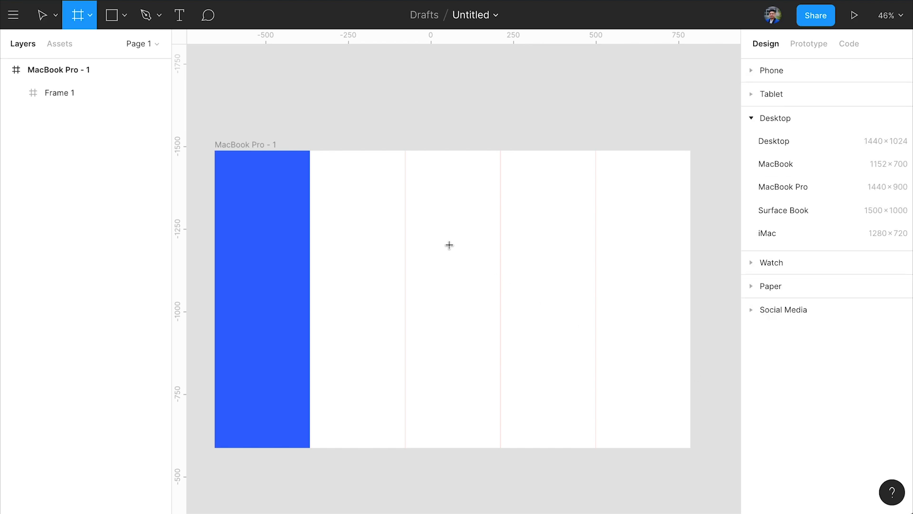
mouse_move(311, 151)
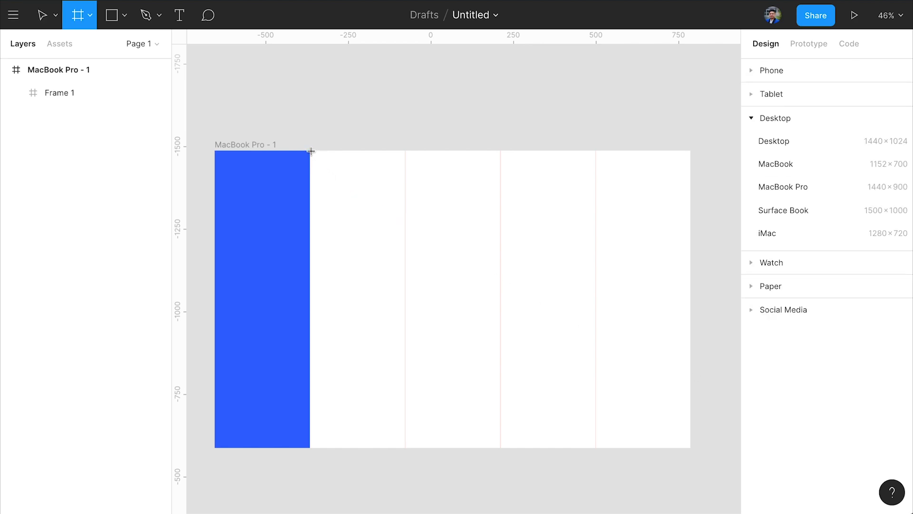
left_click_drag(310, 150, 589, 350)
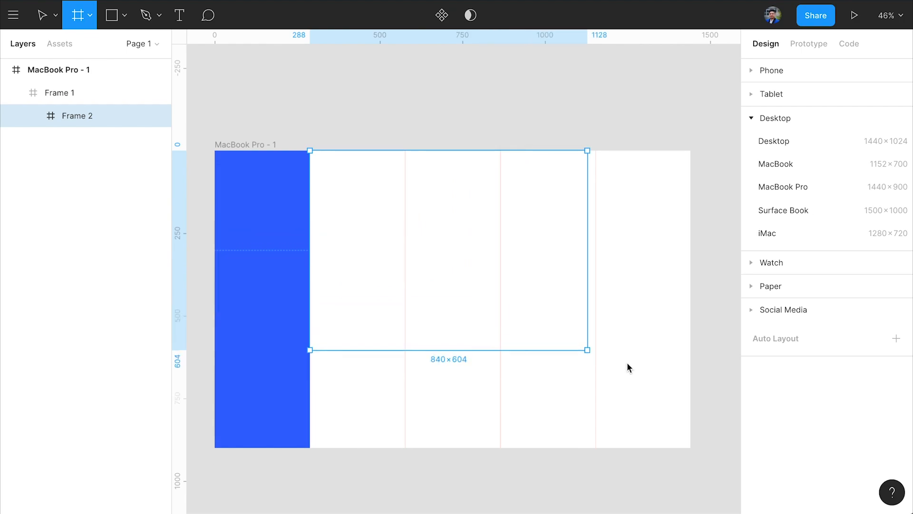
left_click_drag(588, 350, 690, 447)
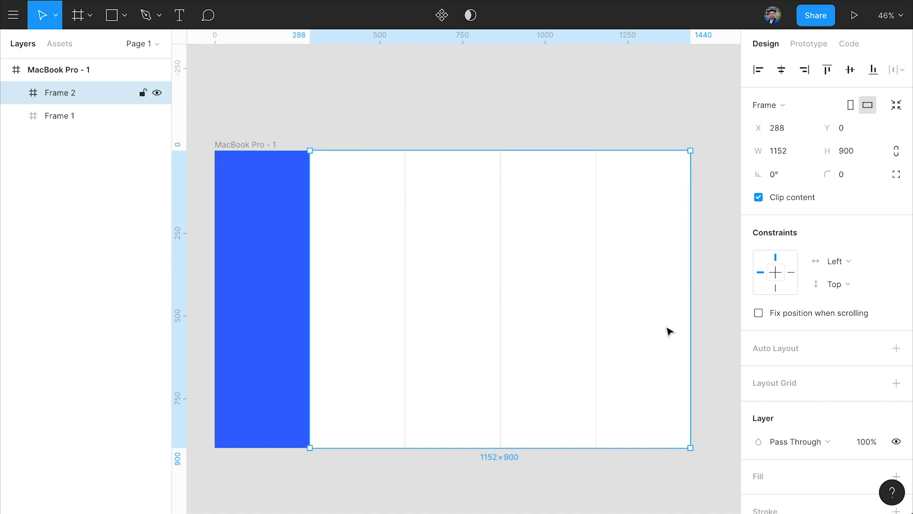
mouse_move(494, 205)
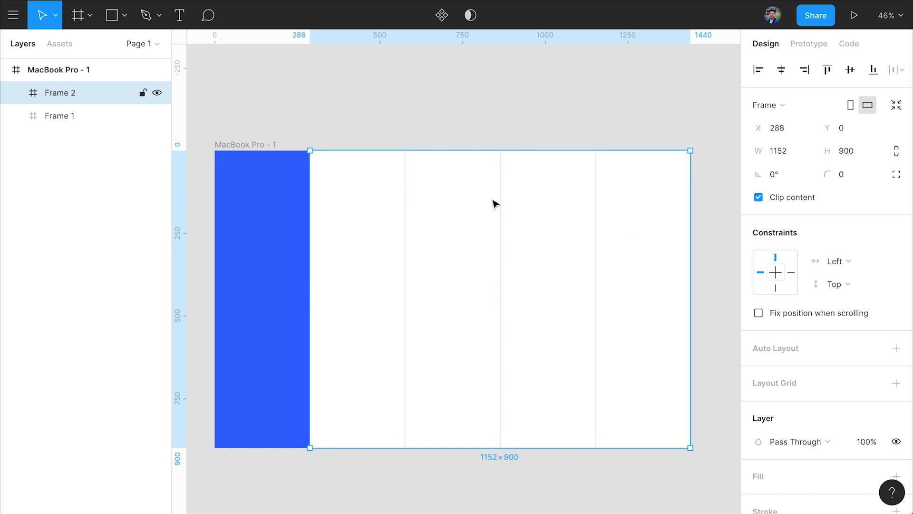
left_click(779, 151)
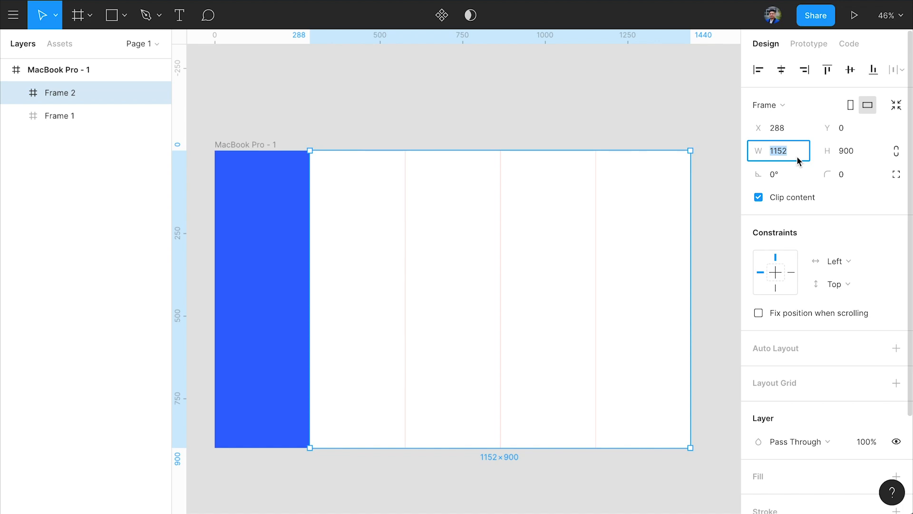
type("1440-288")
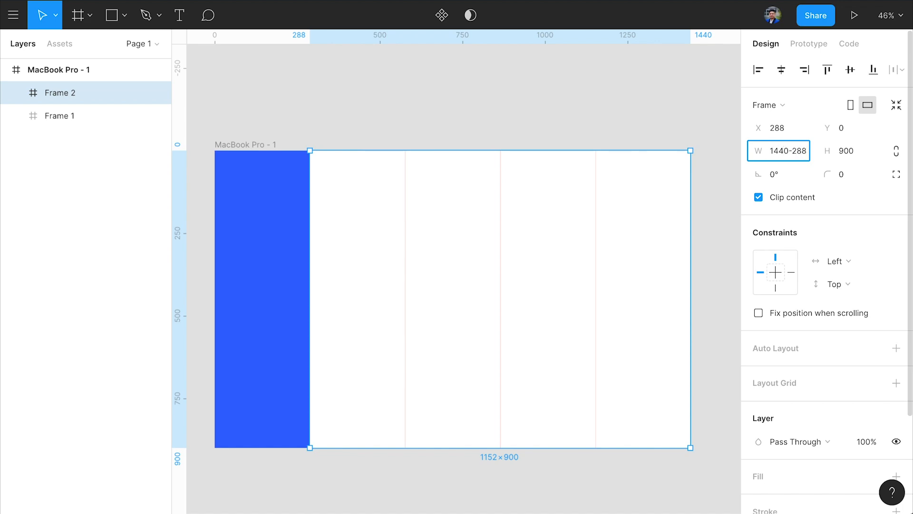
key("Enter")
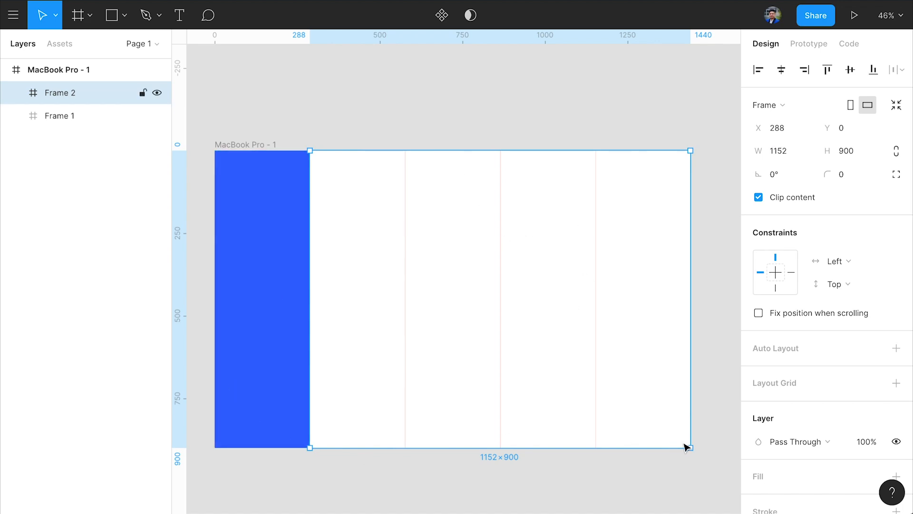
left_click(873, 363)
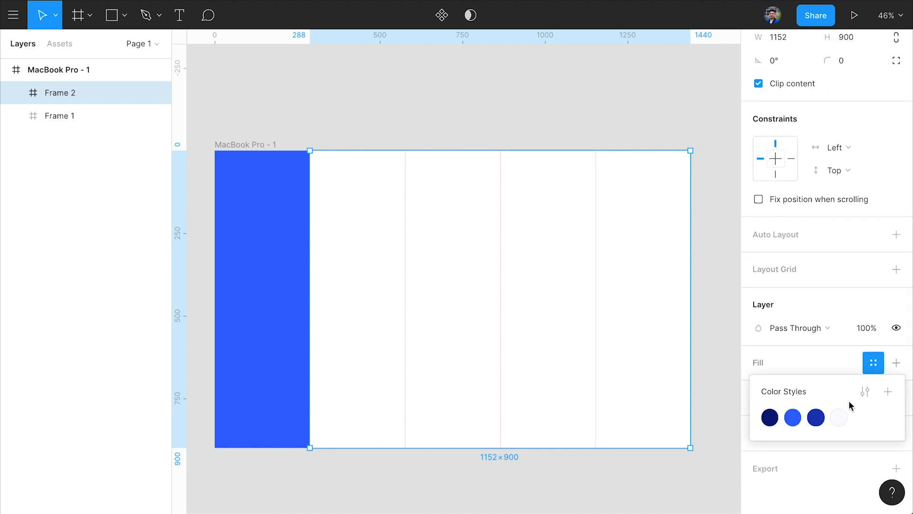
left_click(839, 418)
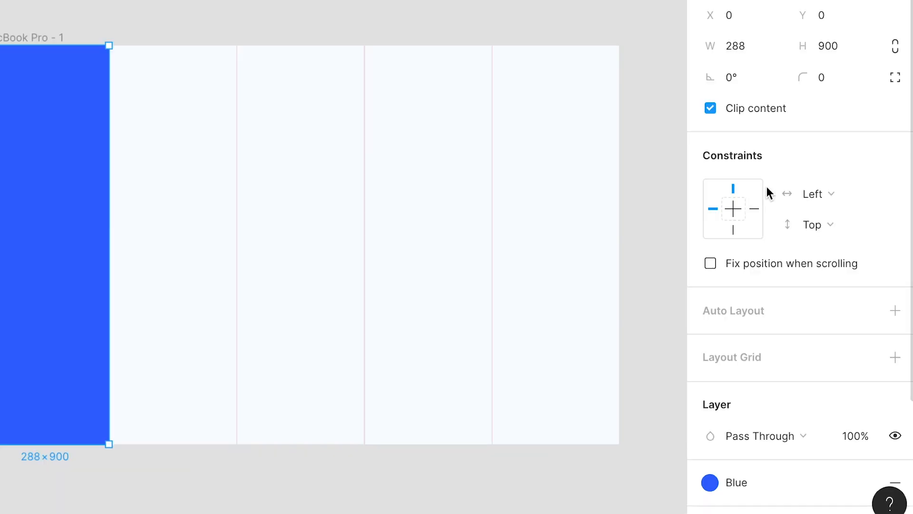
Step: Change the sidebar's horizontal constraint from Left to Scale
left_click(814, 193)
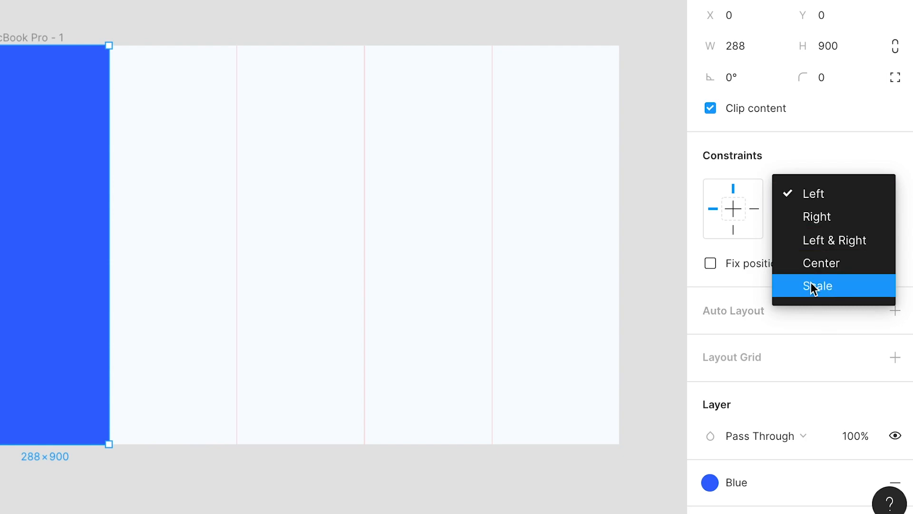
left_click(818, 286)
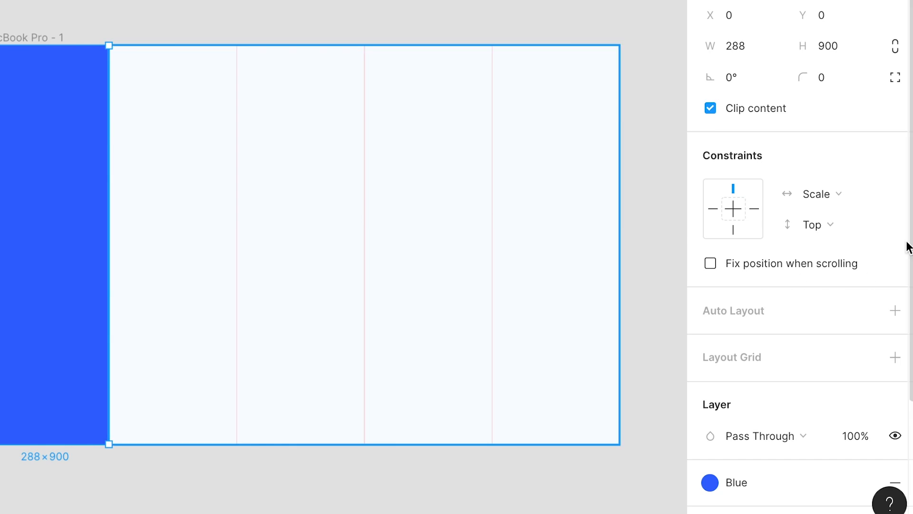
left_click(811, 224)
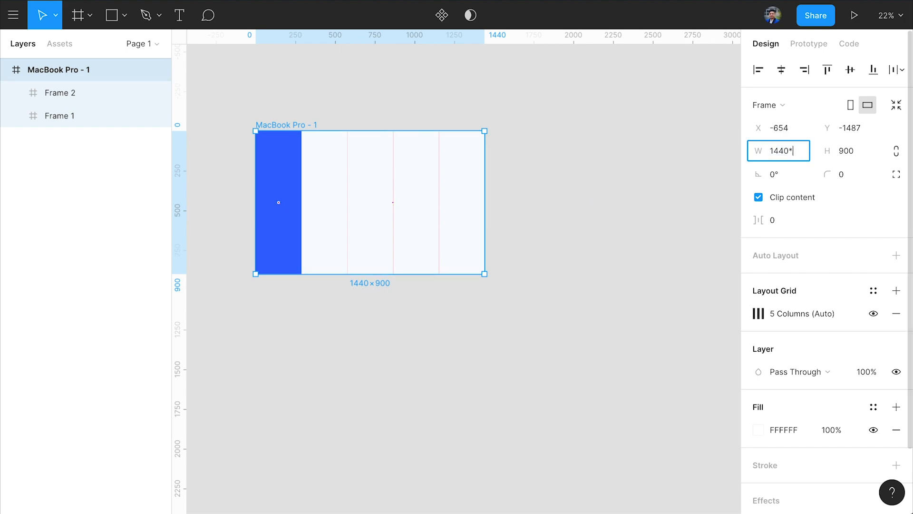
type("2880")
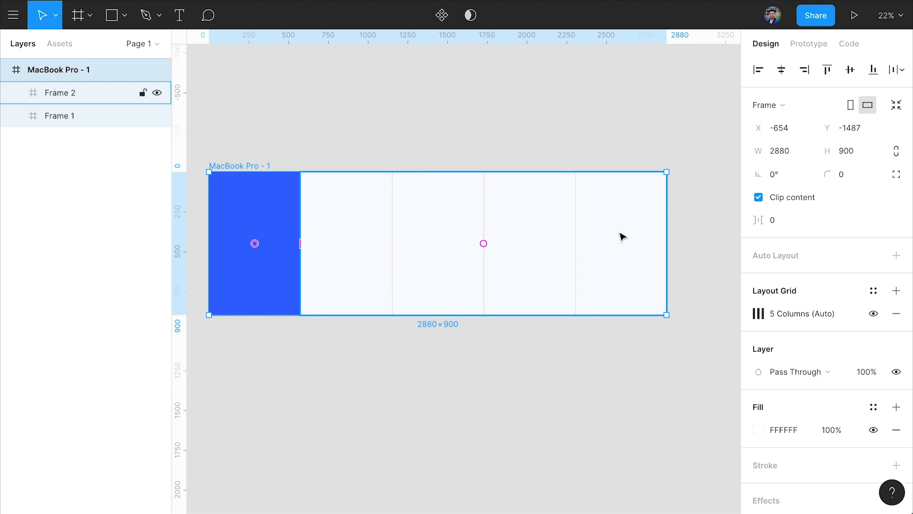
mouse_move(558, 296)
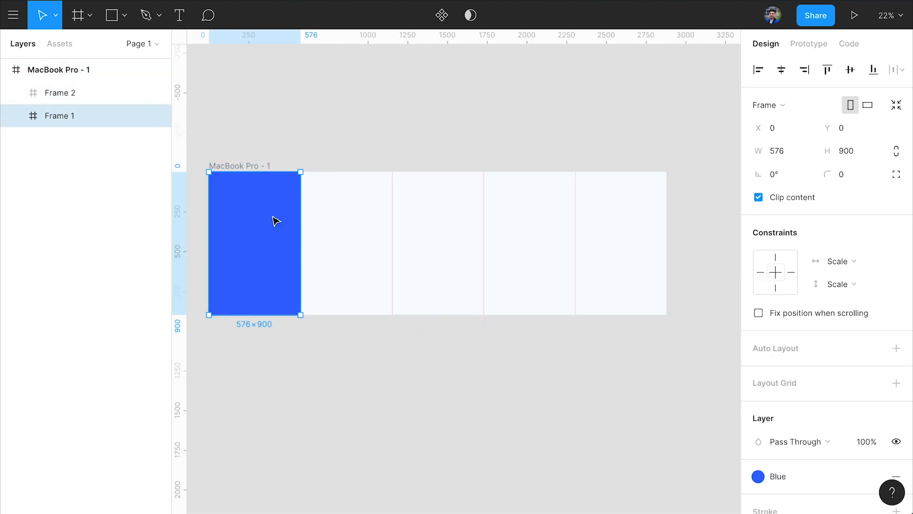
mouse_move(241, 340)
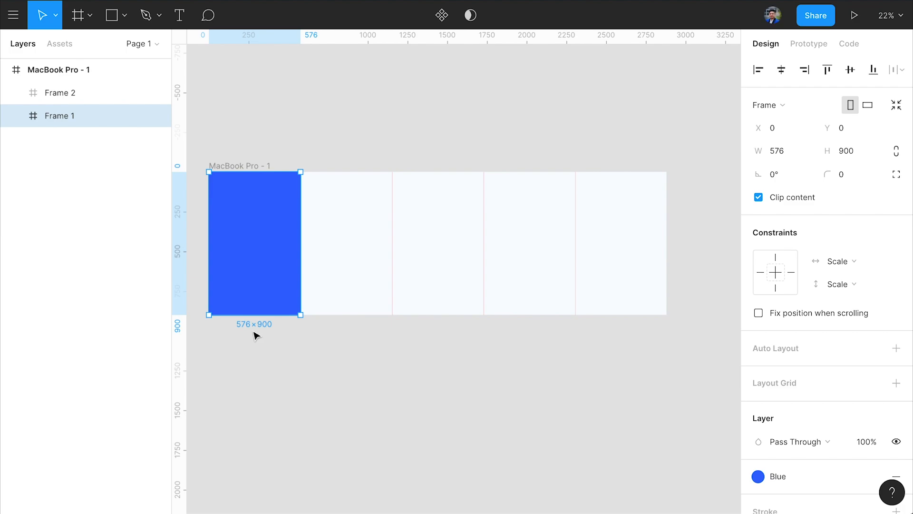
mouse_move(281, 317)
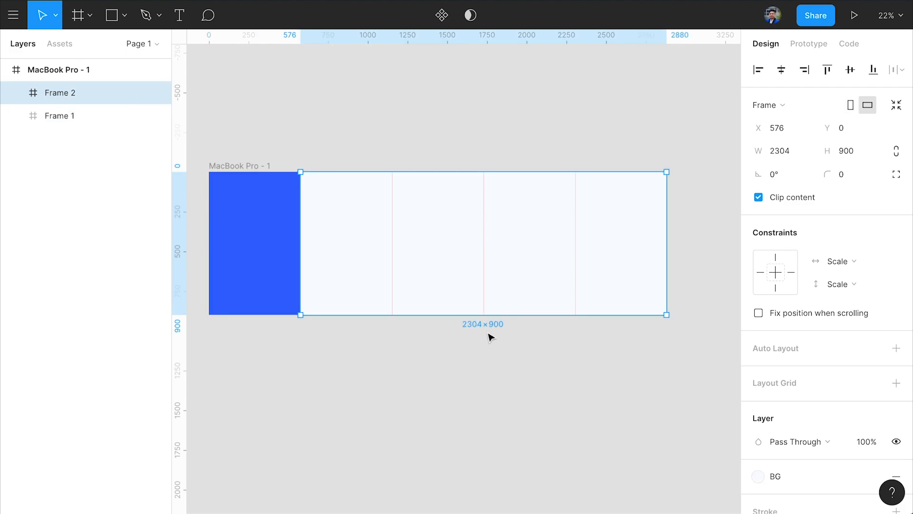
mouse_move(329, 146)
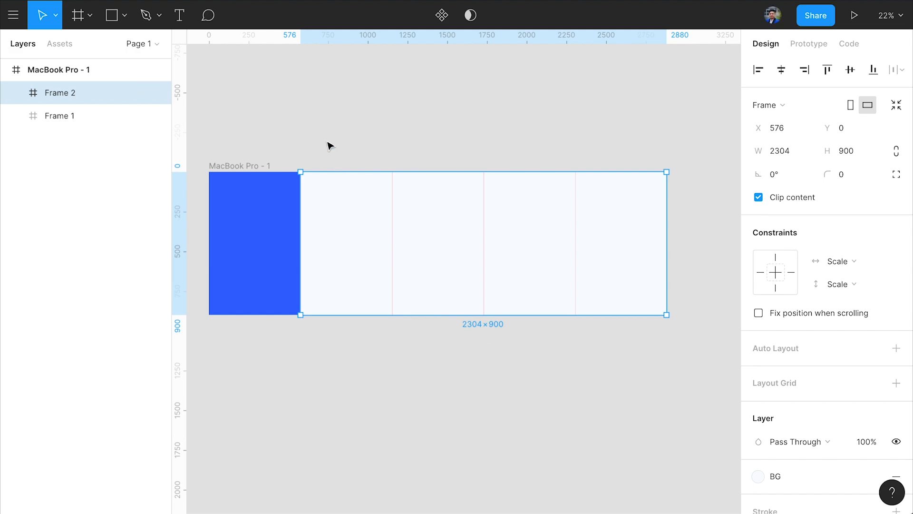
left_click(60, 115)
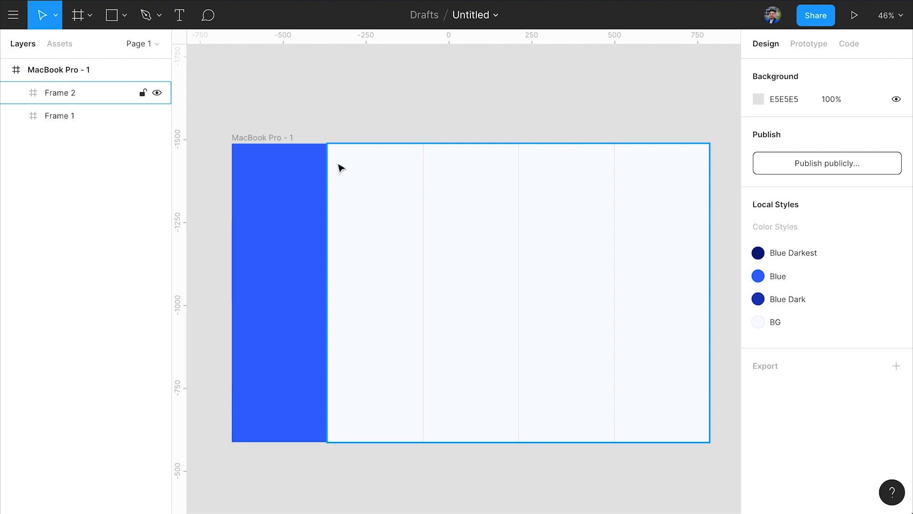
Step: Draw Frame 3 as a 1152×96 top bar at X 288, Y 0, filled Blue Dark
left_click_drag(325, 80, 709, 104)
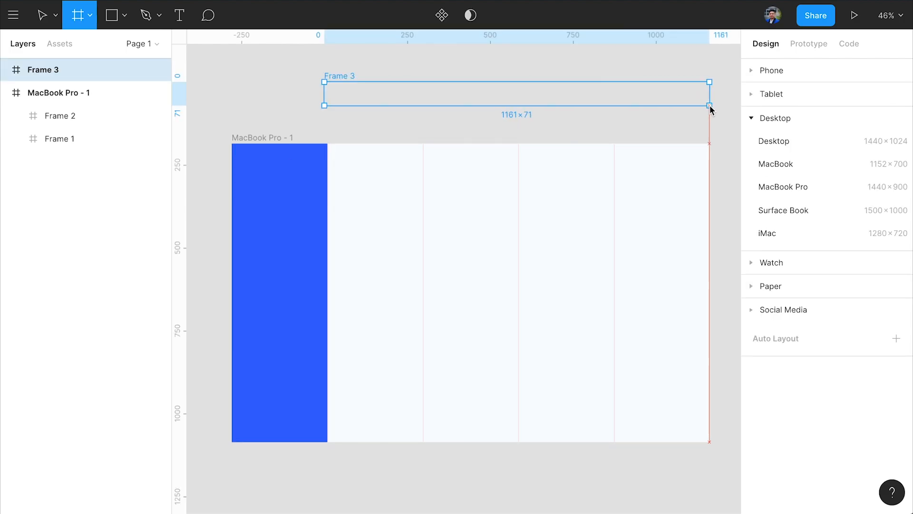
left_click(41, 15)
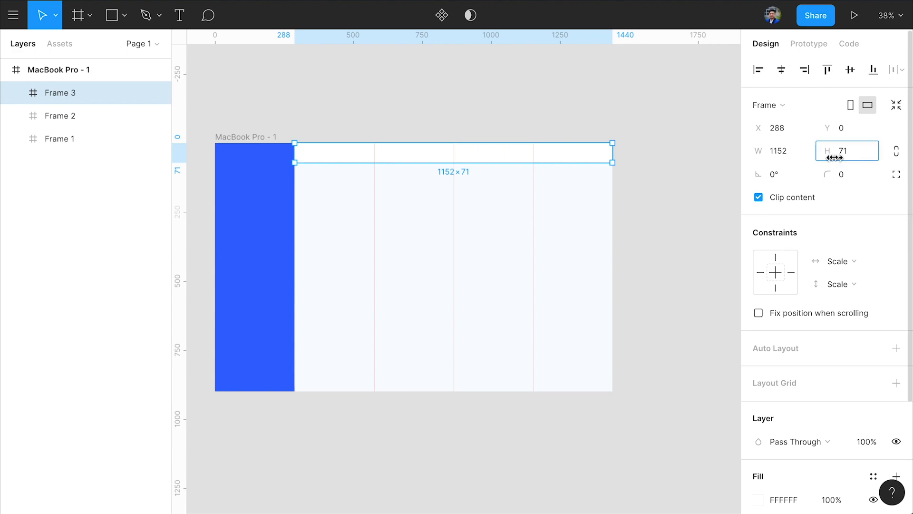
type("96")
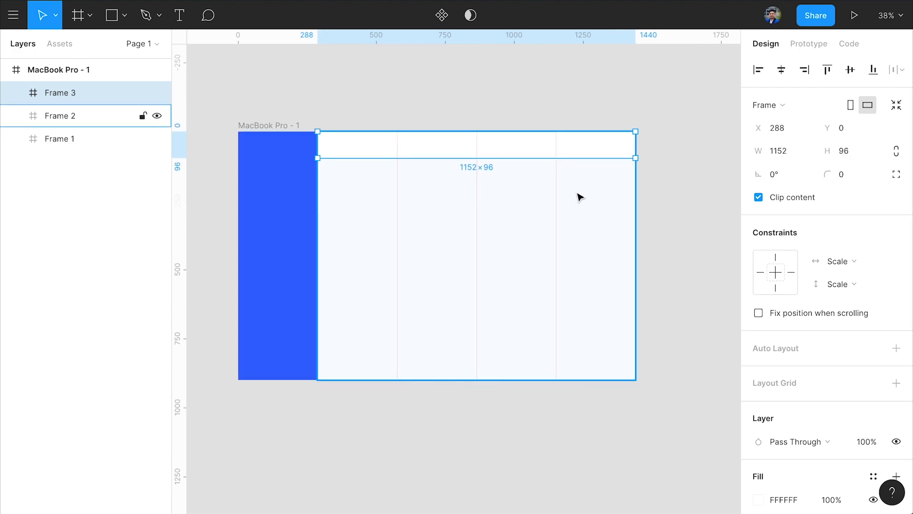
left_click(873, 331)
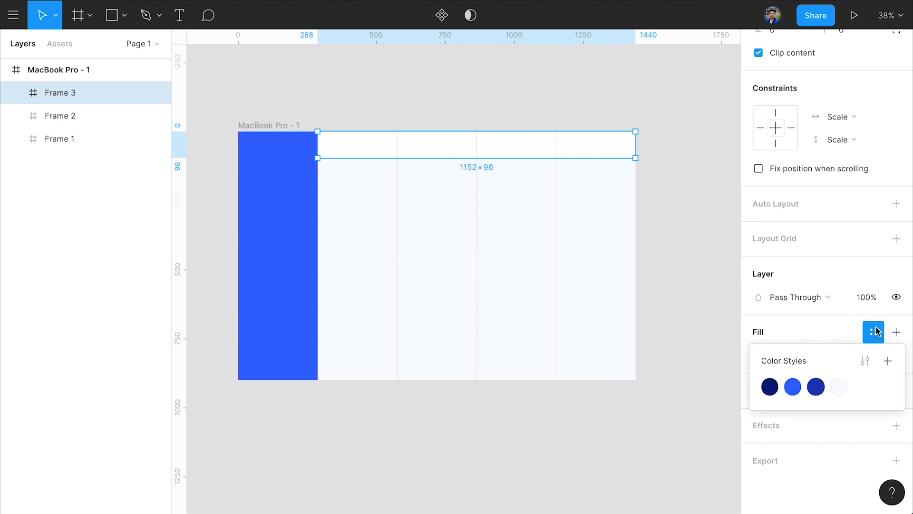
left_click(769, 387)
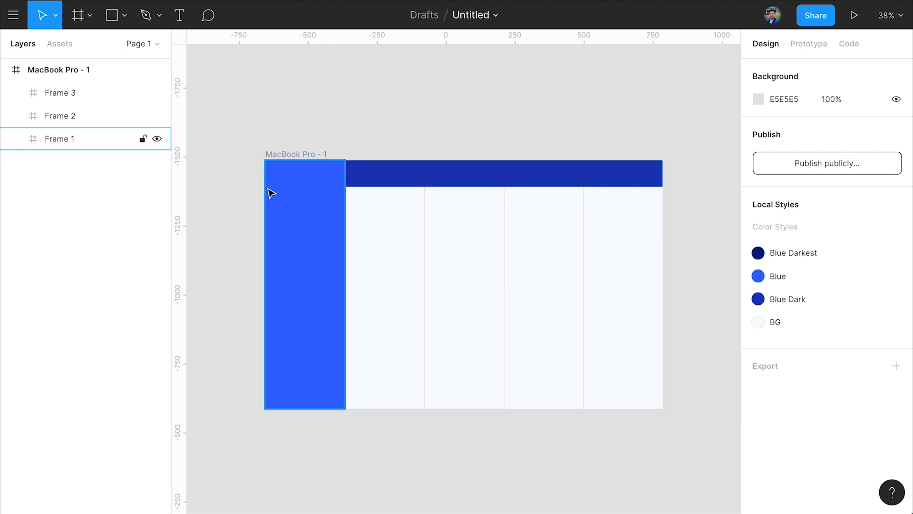
Step: Draw the navy avatar circle, Ellipse 1, near the top of the sidebar
left_click(114, 15)
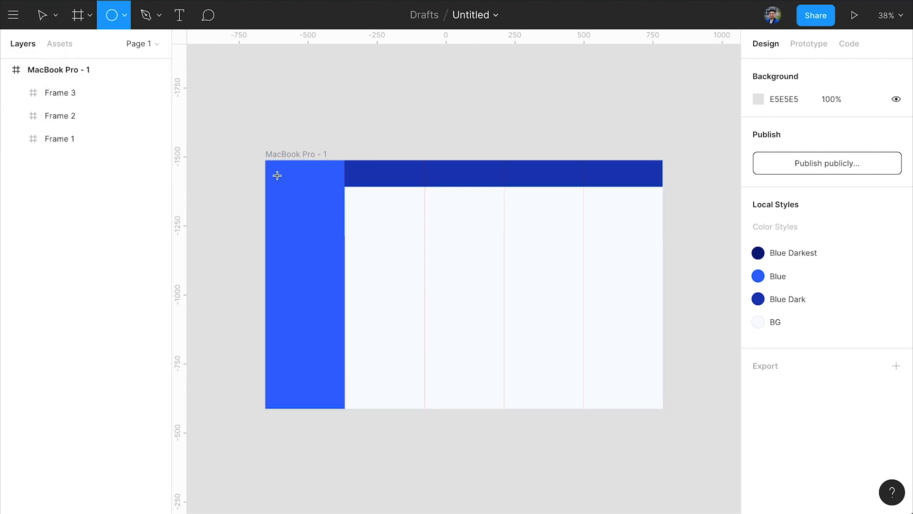
left_click_drag(277, 176, 330, 228)
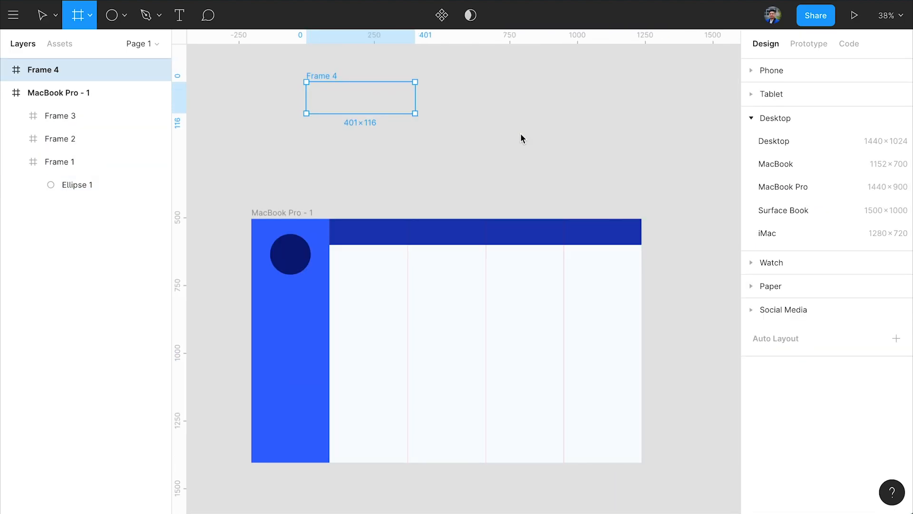
Step: Resize Frame 4 to 1152 × 900/100*4 (36) with a Blue Darkest fill at X 288, Y 864
left_click_drag(417, 114, 640, 119)
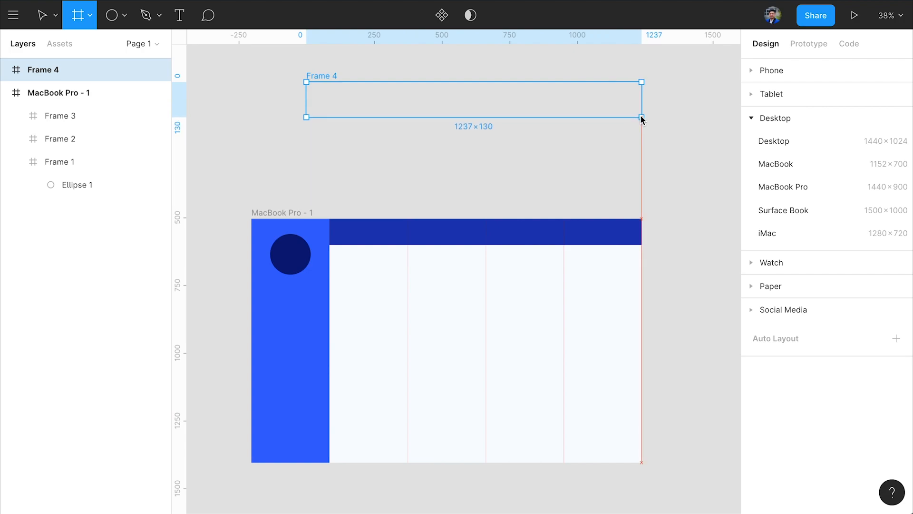
left_click_drag(641, 116, 641, 97)
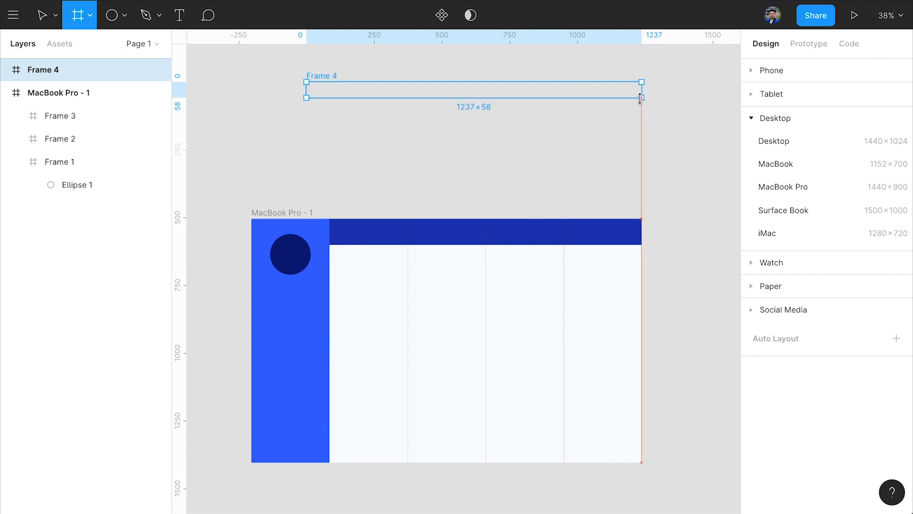
left_click(40, 15)
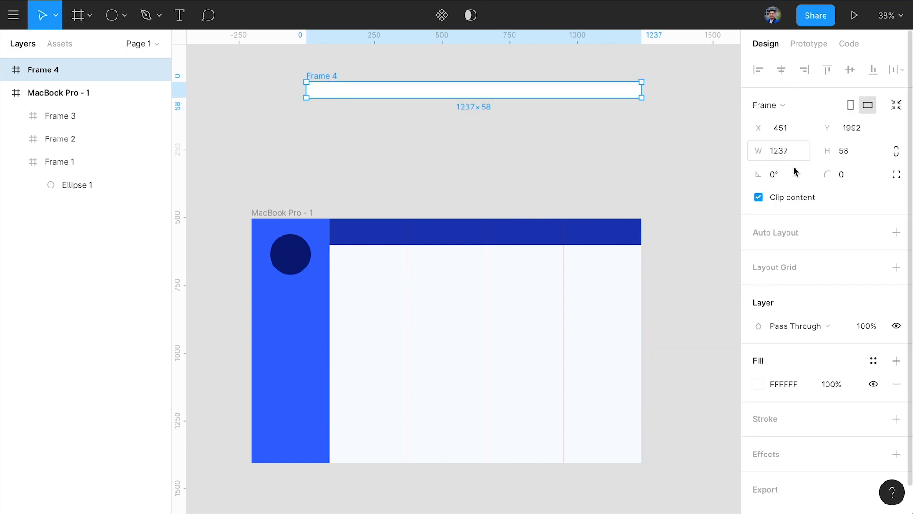
left_click(784, 151)
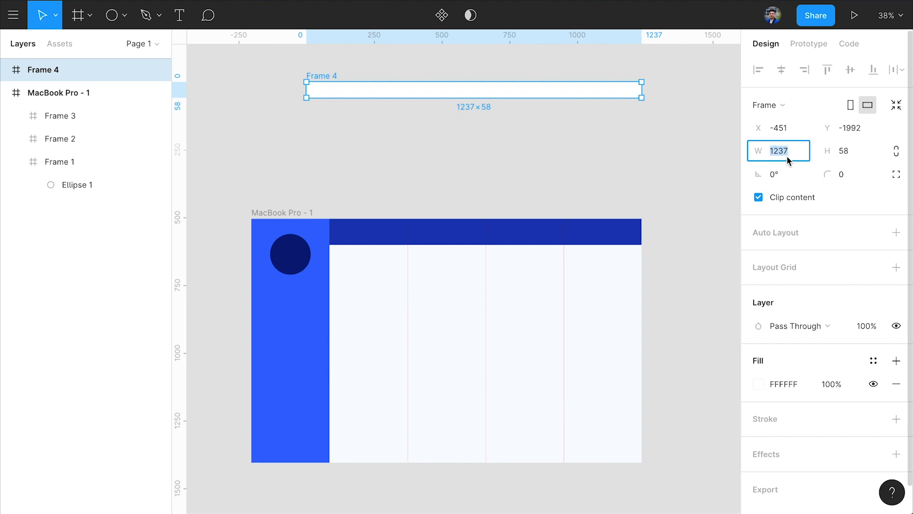
type("1152")
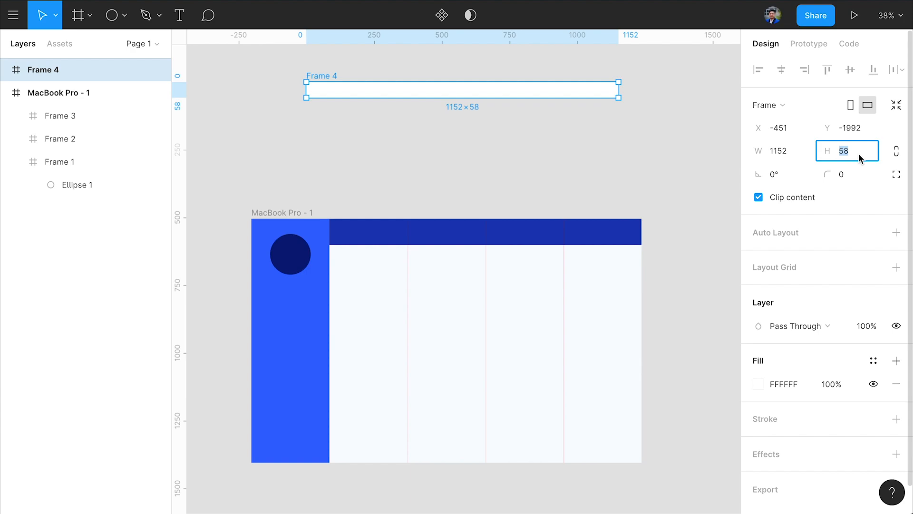
type("900/")
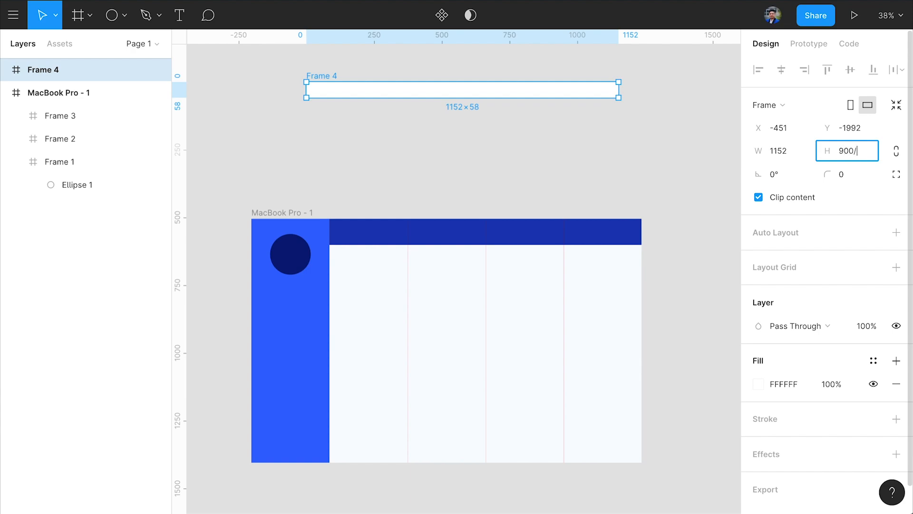
type("100")
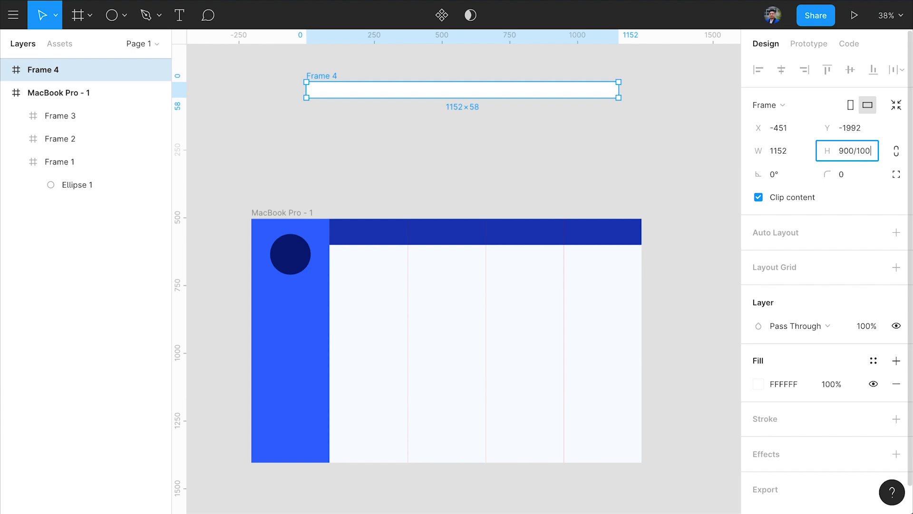
type("*4")
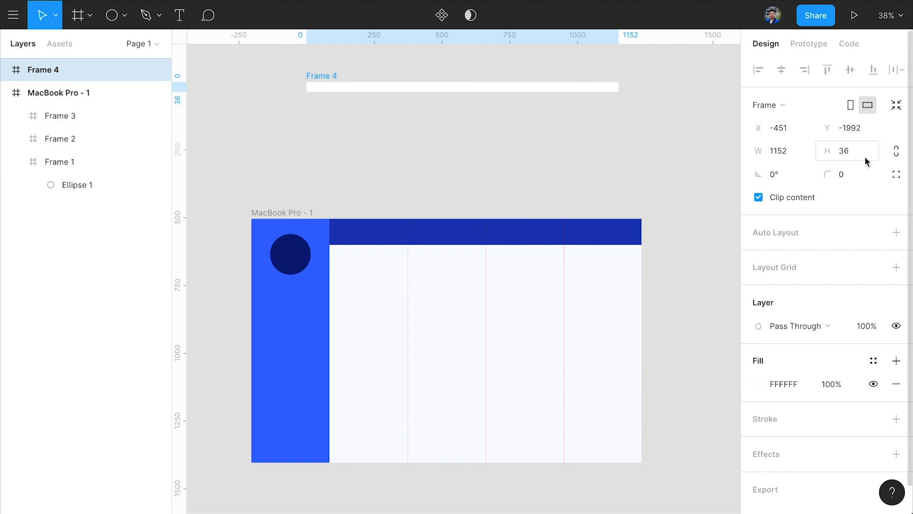
left_click(874, 360)
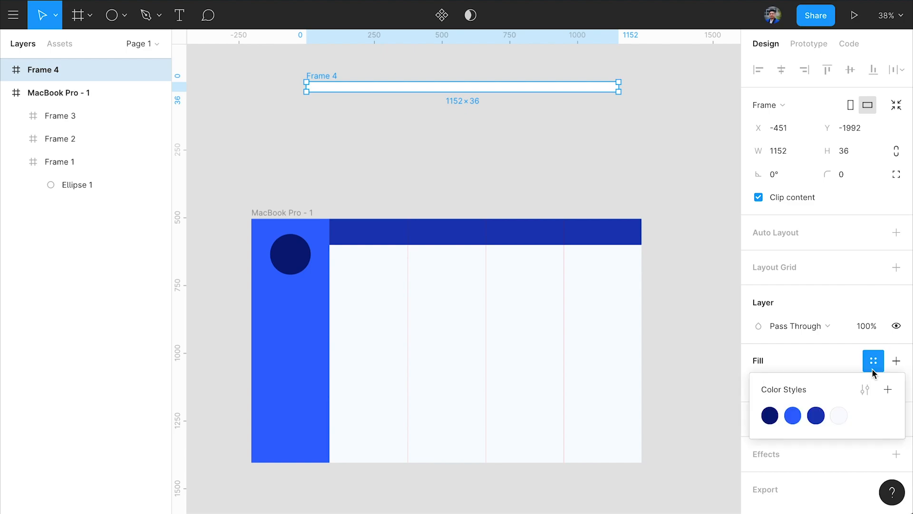
left_click(769, 416)
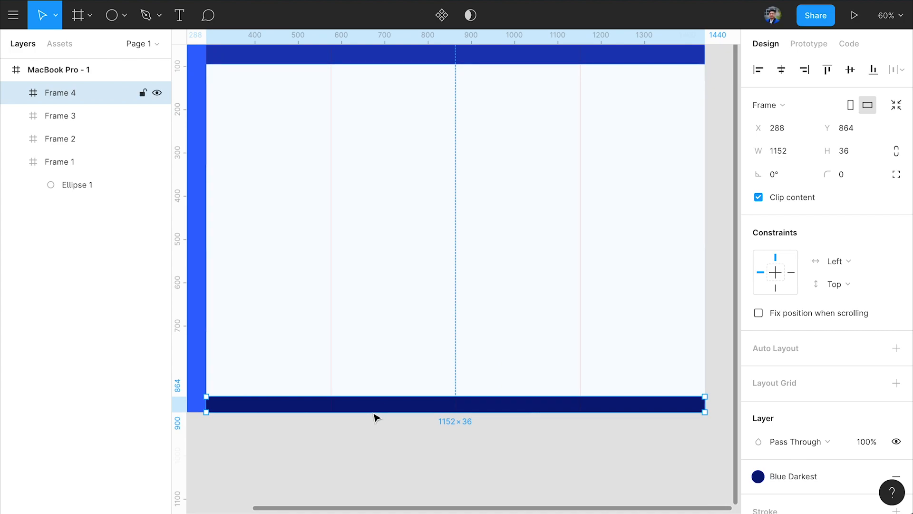
Step: Set the bottom bar to 50% opacity and add a matching bar at Y 96
key("5")
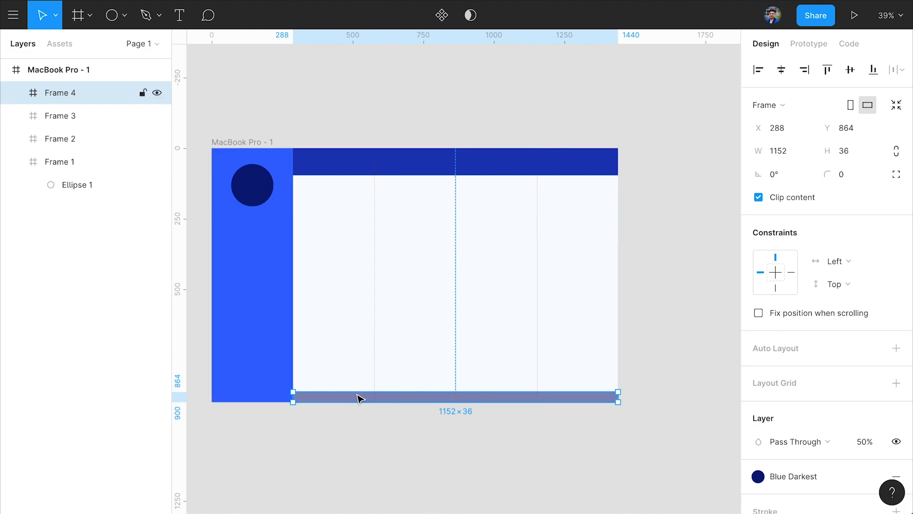
left_click_drag(358, 398, 364, 201)
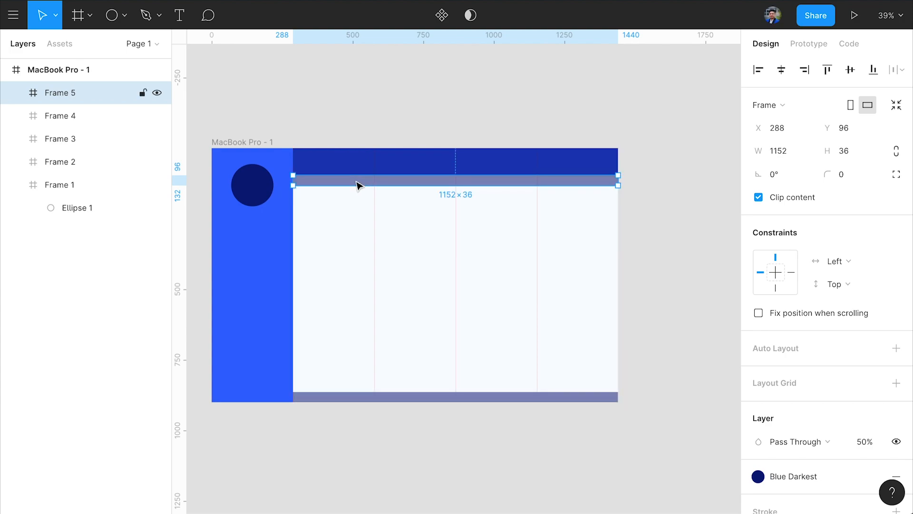
mouse_move(406, 431)
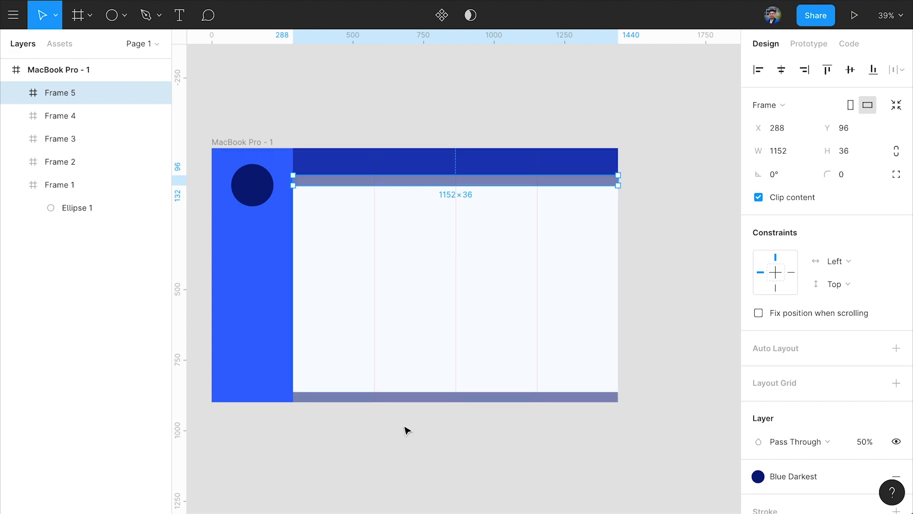
left_click(60, 162)
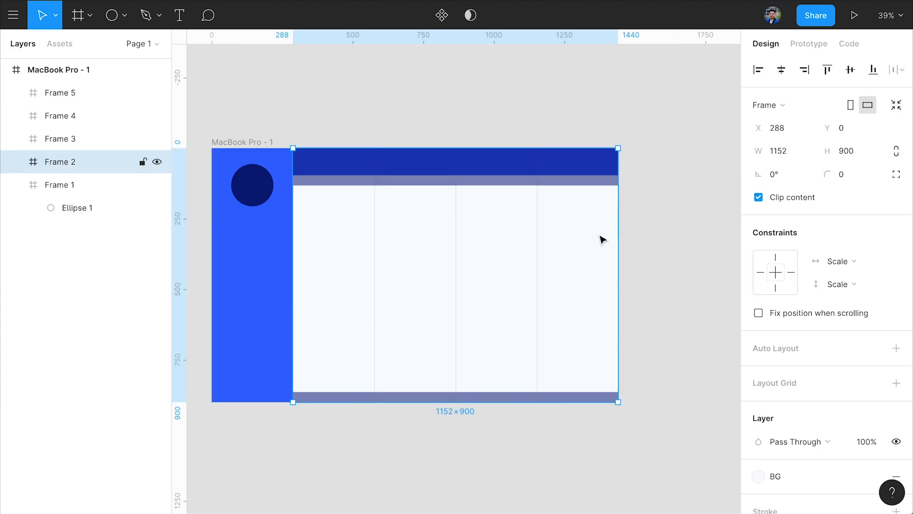
Step: Draw Frame 6 at 1152/100*2 (23) × 900 inside Frame 2 at X 0, Y 0
left_click(76, 15)
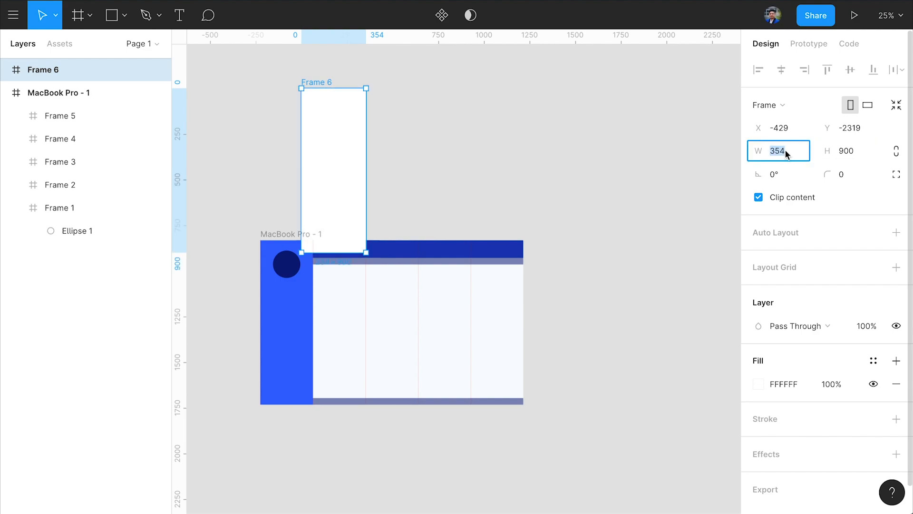
type("1152/")
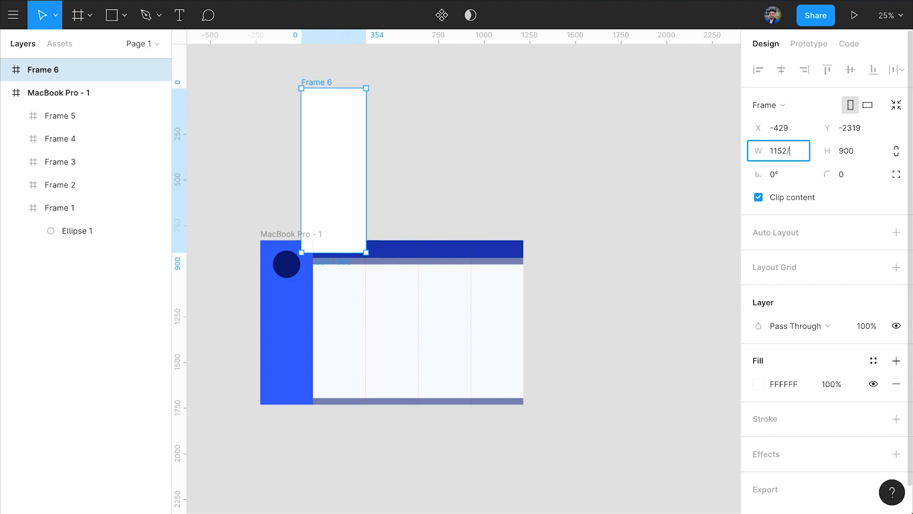
type("100*")
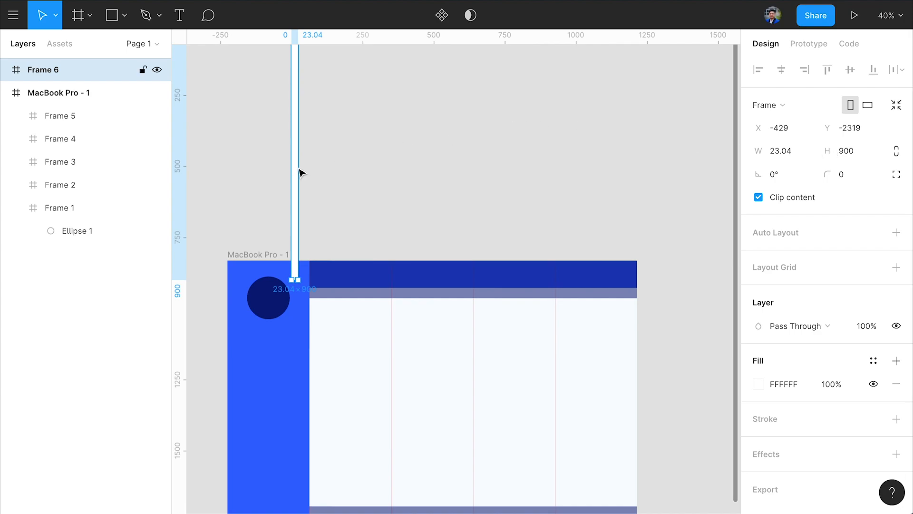
left_click(783, 151)
type("23")
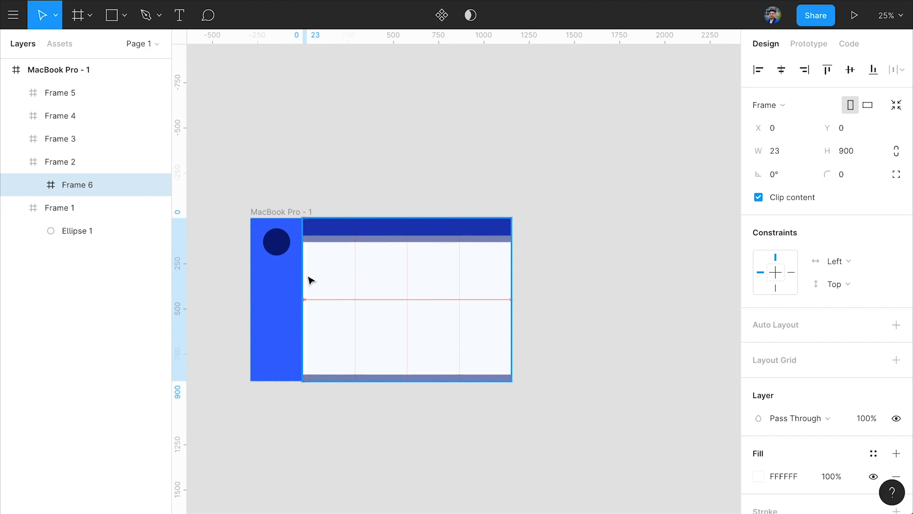
Step: Duplicate the translucent margin strip to the right edge and rename frames BG and Side Panel
left_click(873, 433)
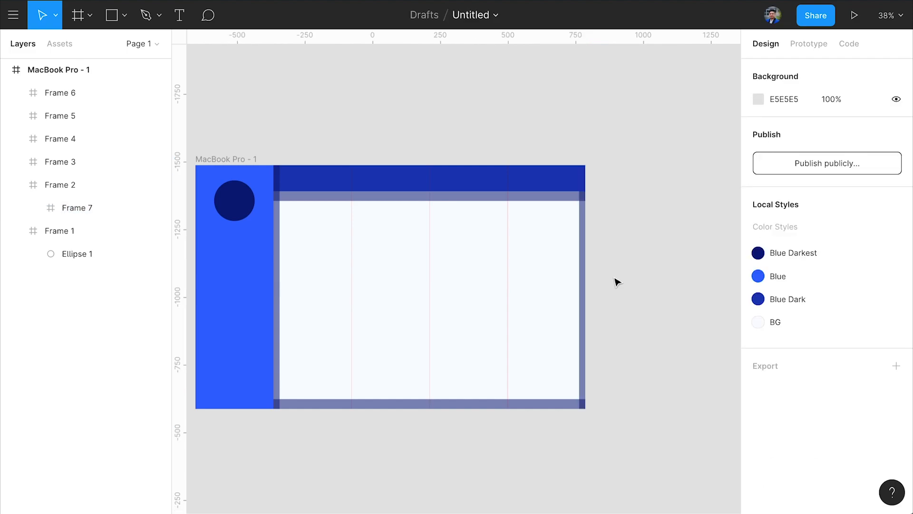
left_click(428, 180)
type("T")
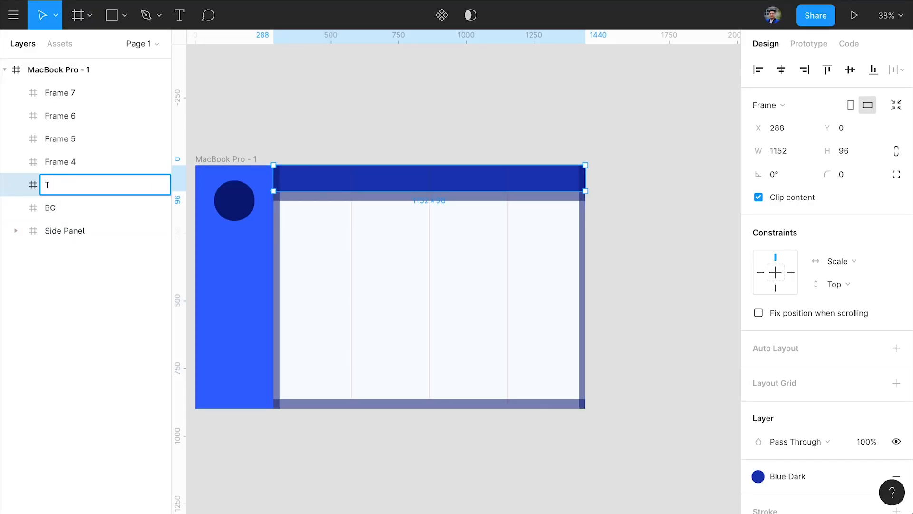
Step: Name a margin strip 'Margin b' and set the margins' horizontal constraint to Scale
type("Margin b")
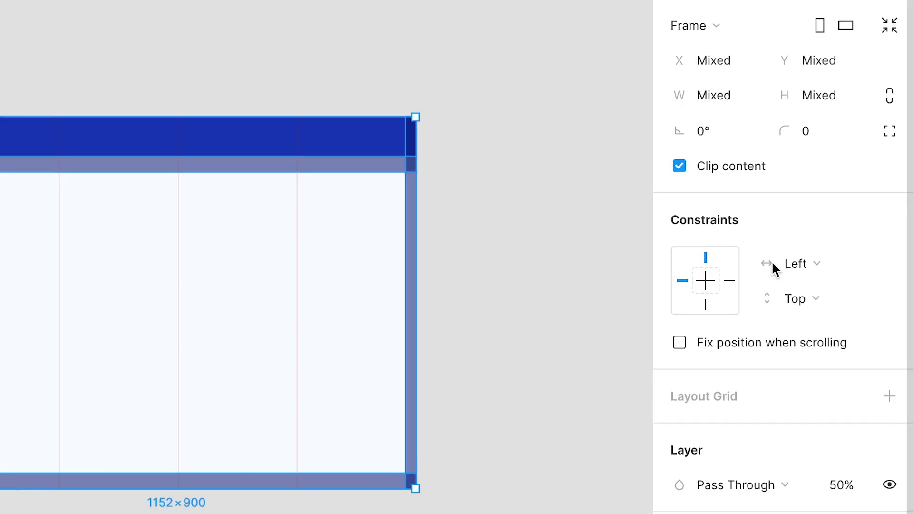
left_click(794, 263)
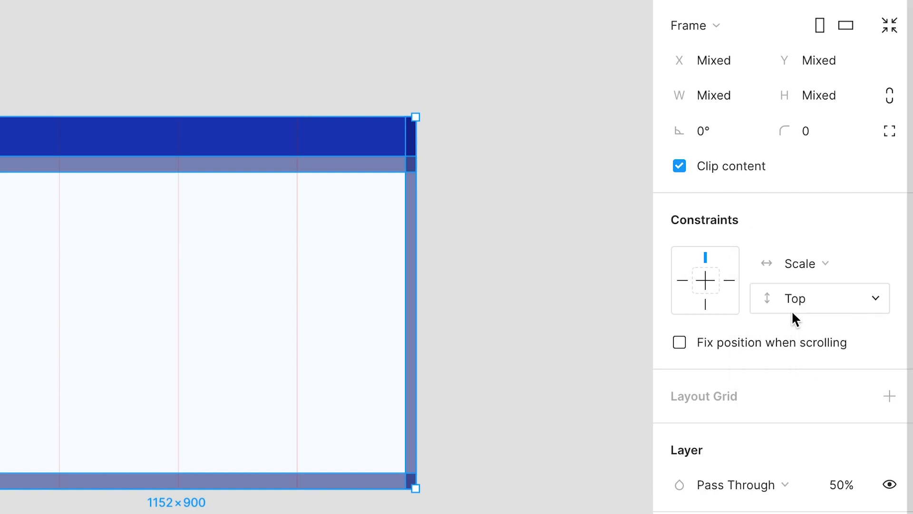
left_click(819, 298)
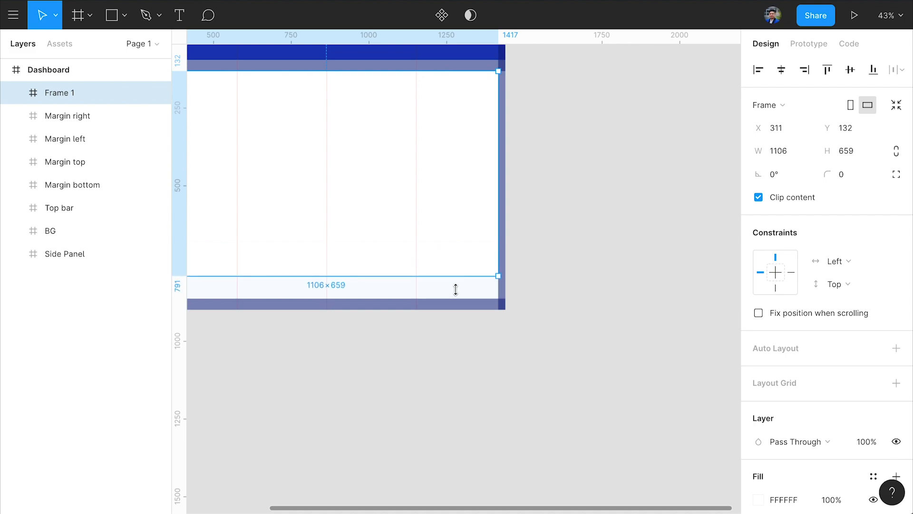
Step: Stretch the inner frame down to 1106×732 and rename it Content
left_click_drag(498, 277, 498, 299)
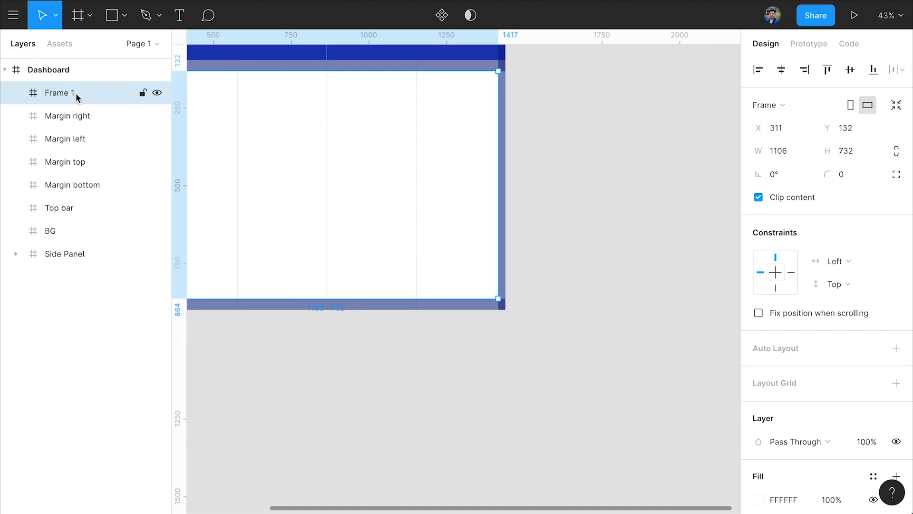
double_click(59, 92)
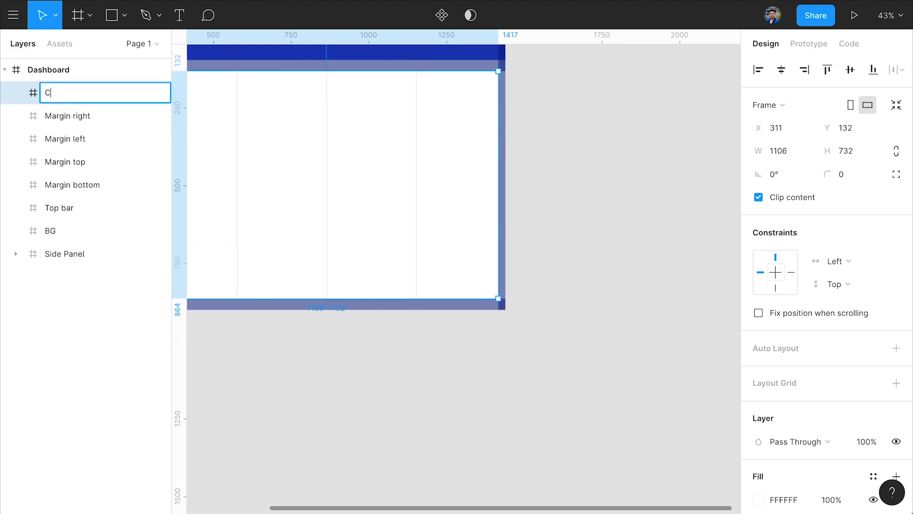
type("ontent")
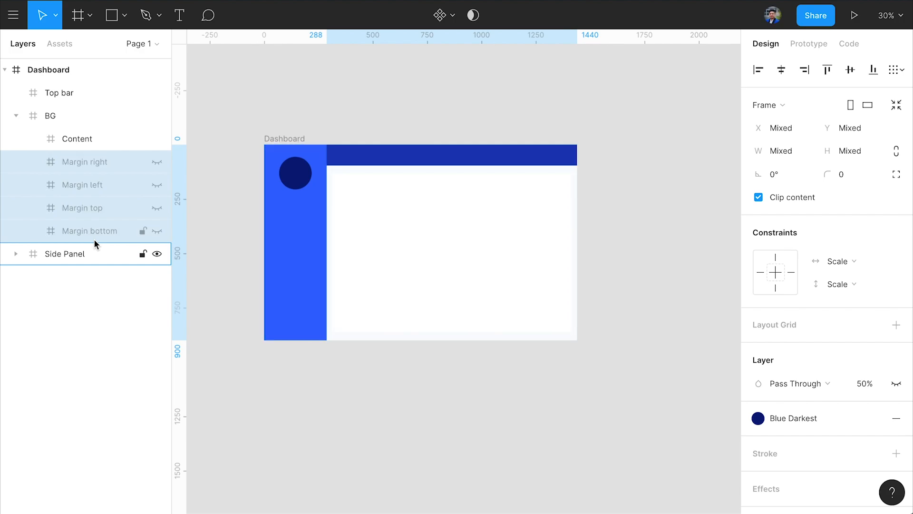
Step: Nest Content and the four margin strips under BG, with the margins hidden
left_click(76, 138)
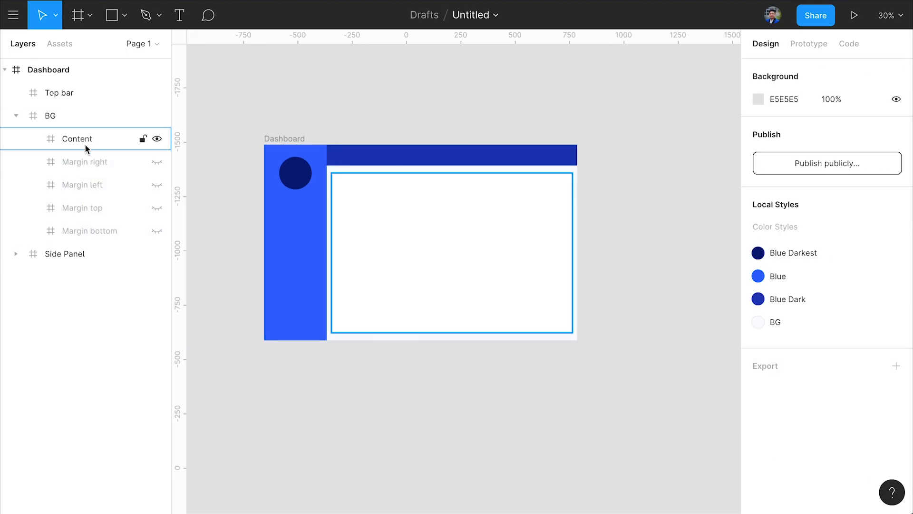
left_click(77, 139)
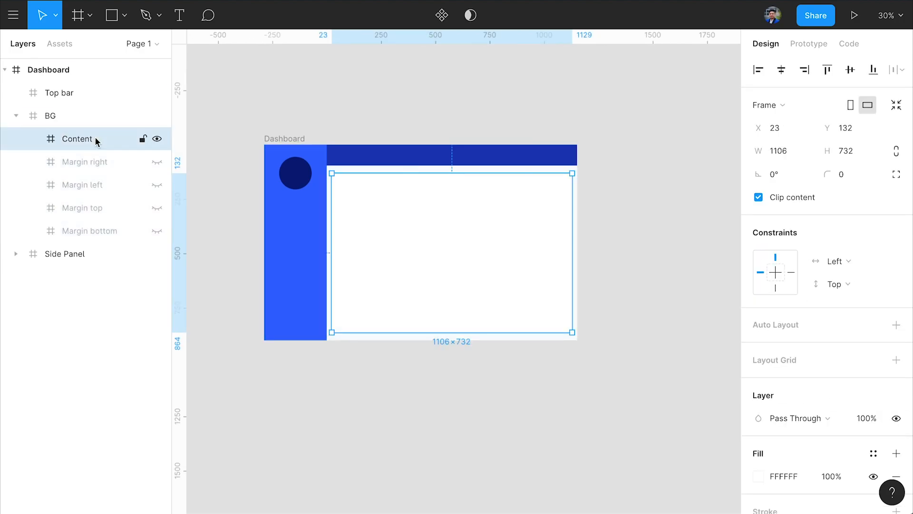
left_click(835, 261)
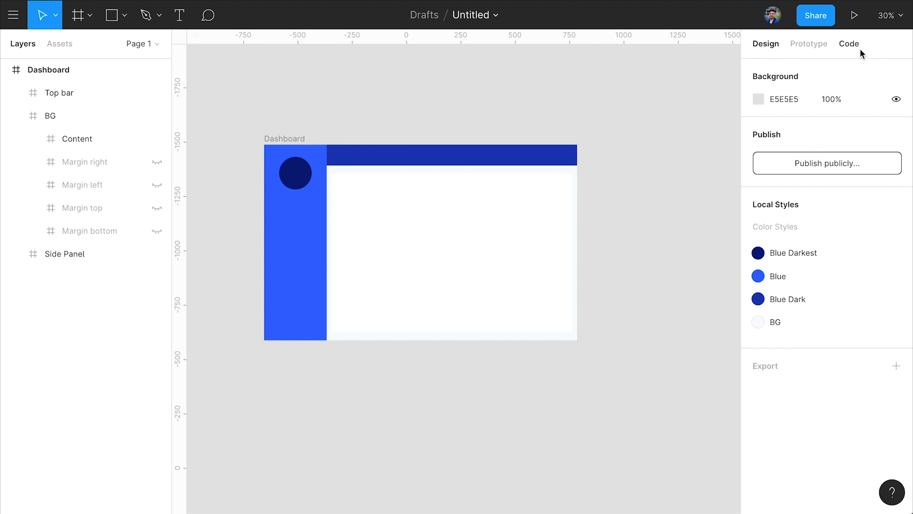
Step: View the Content frame's CSS: absolute, 2% sides, 14.67% top, 4% bottom
left_click(848, 44)
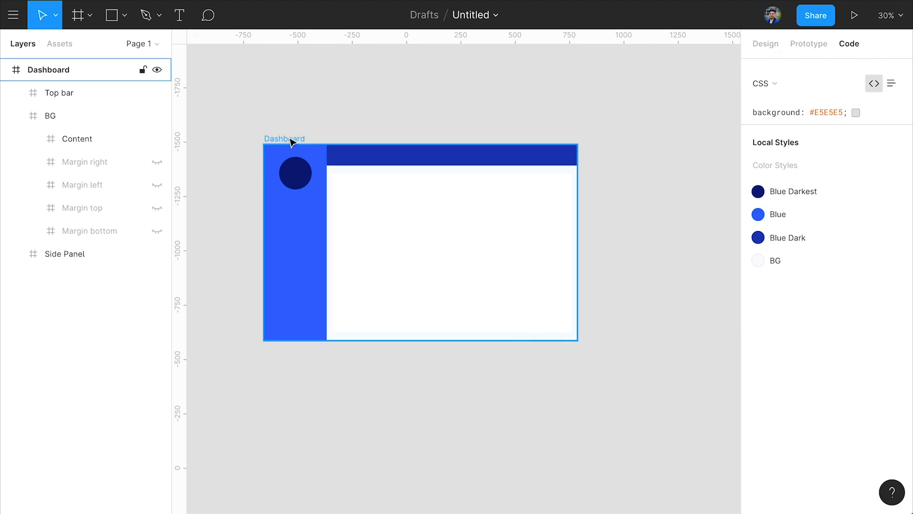
left_click(65, 253)
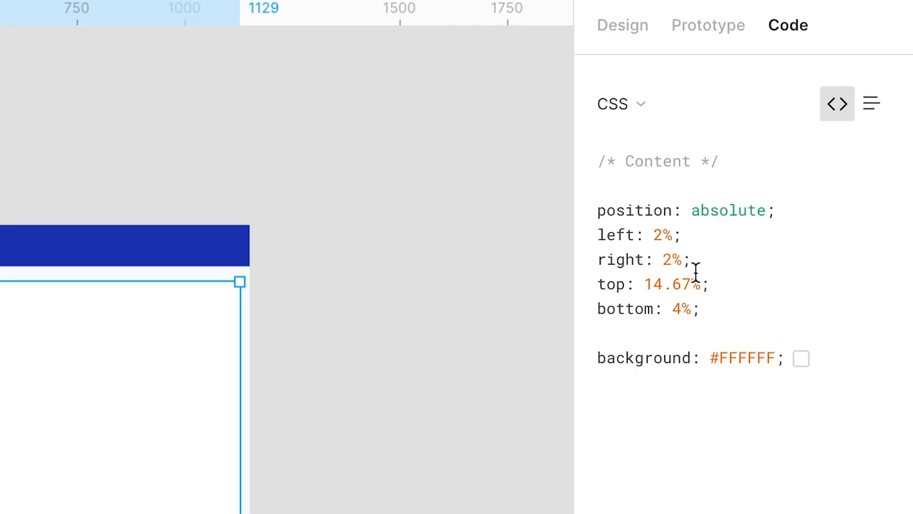
mouse_move(96, 241)
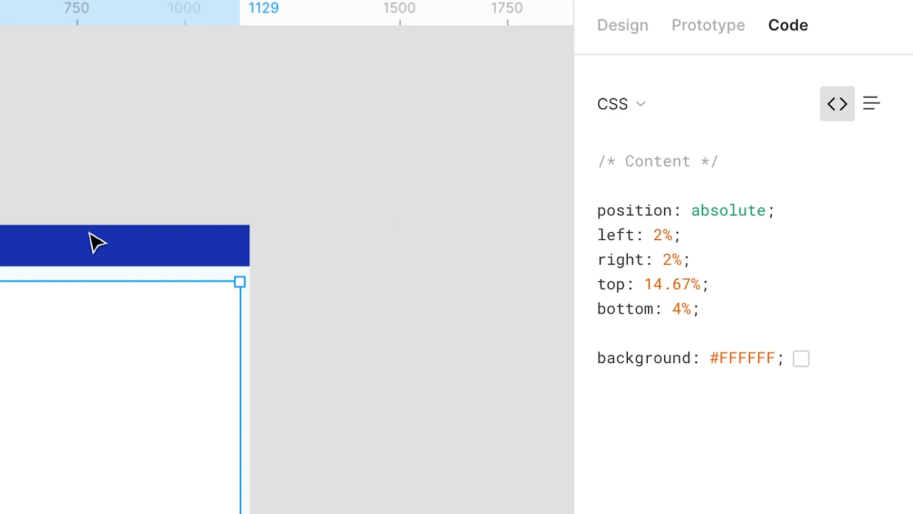
Step: Inspect the page in Edge developer tools to view the column divs' inline CSS
right_click(97, 242)
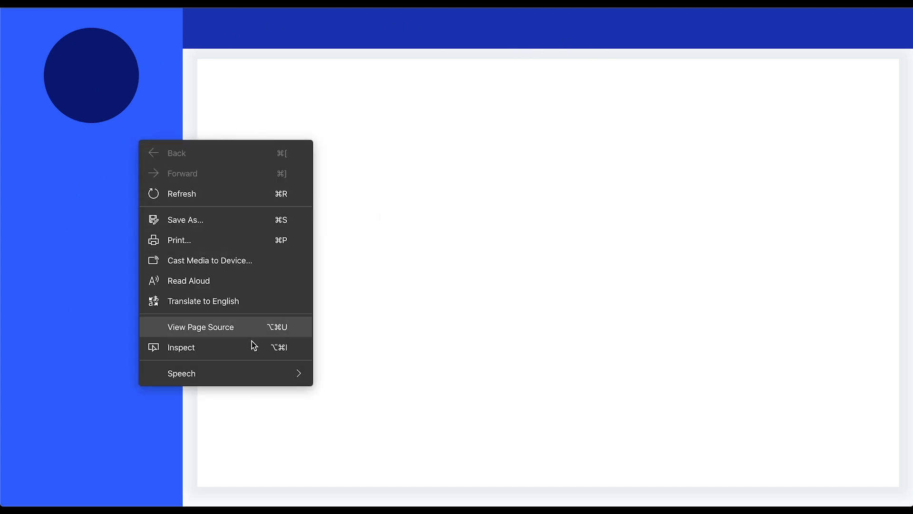
left_click(182, 347)
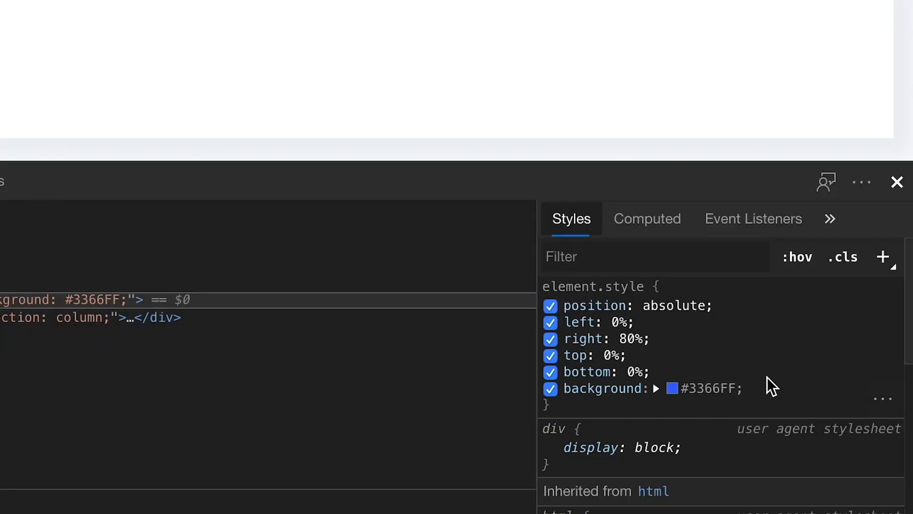
mouse_move(670, 367)
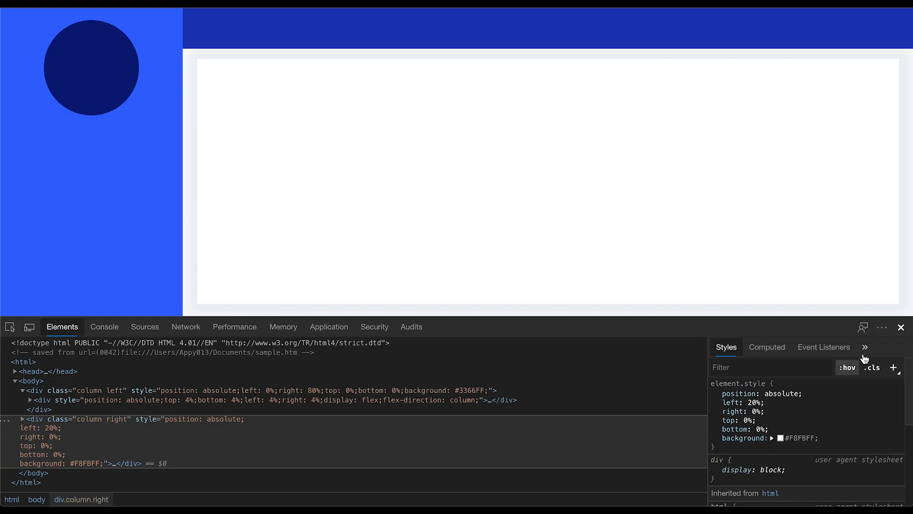
right_click(277, 373)
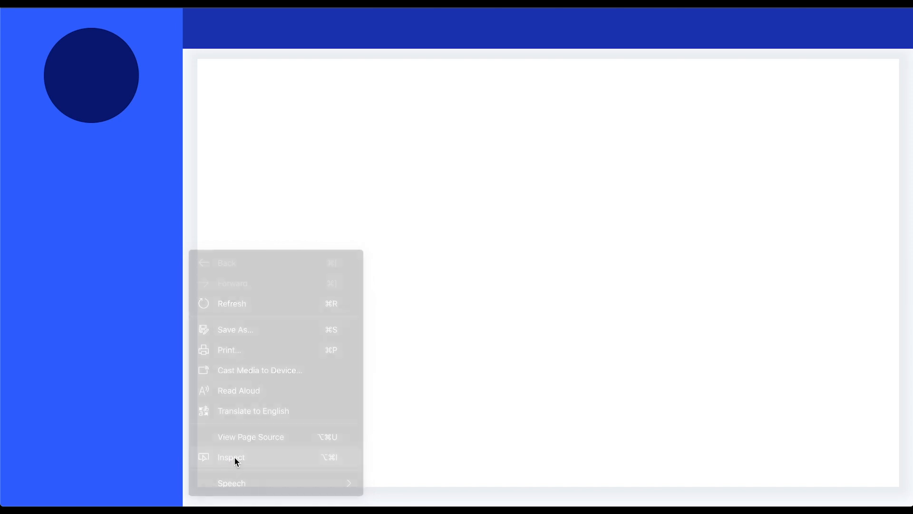
left_click(231, 457)
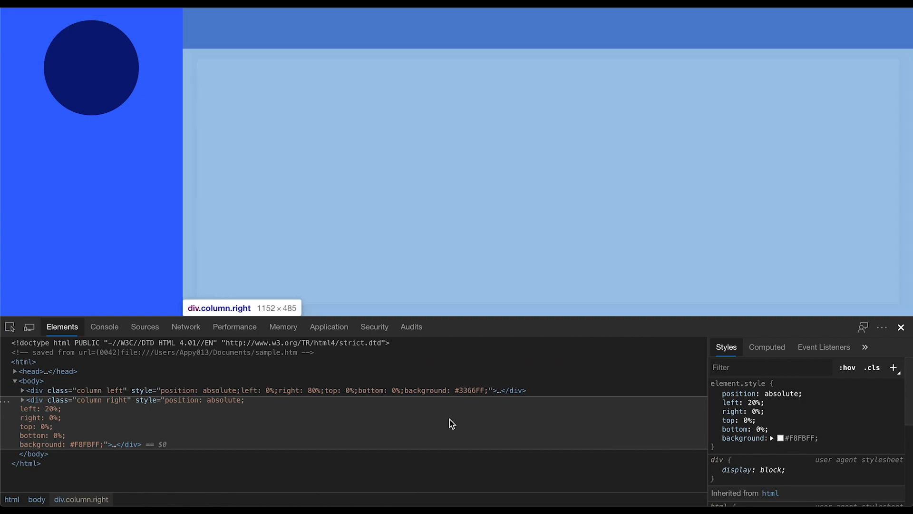
mouse_move(80, 411)
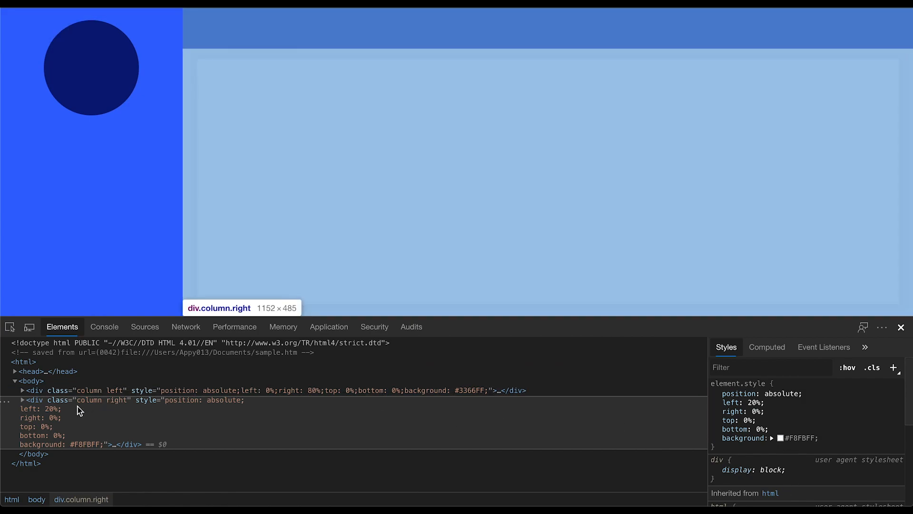